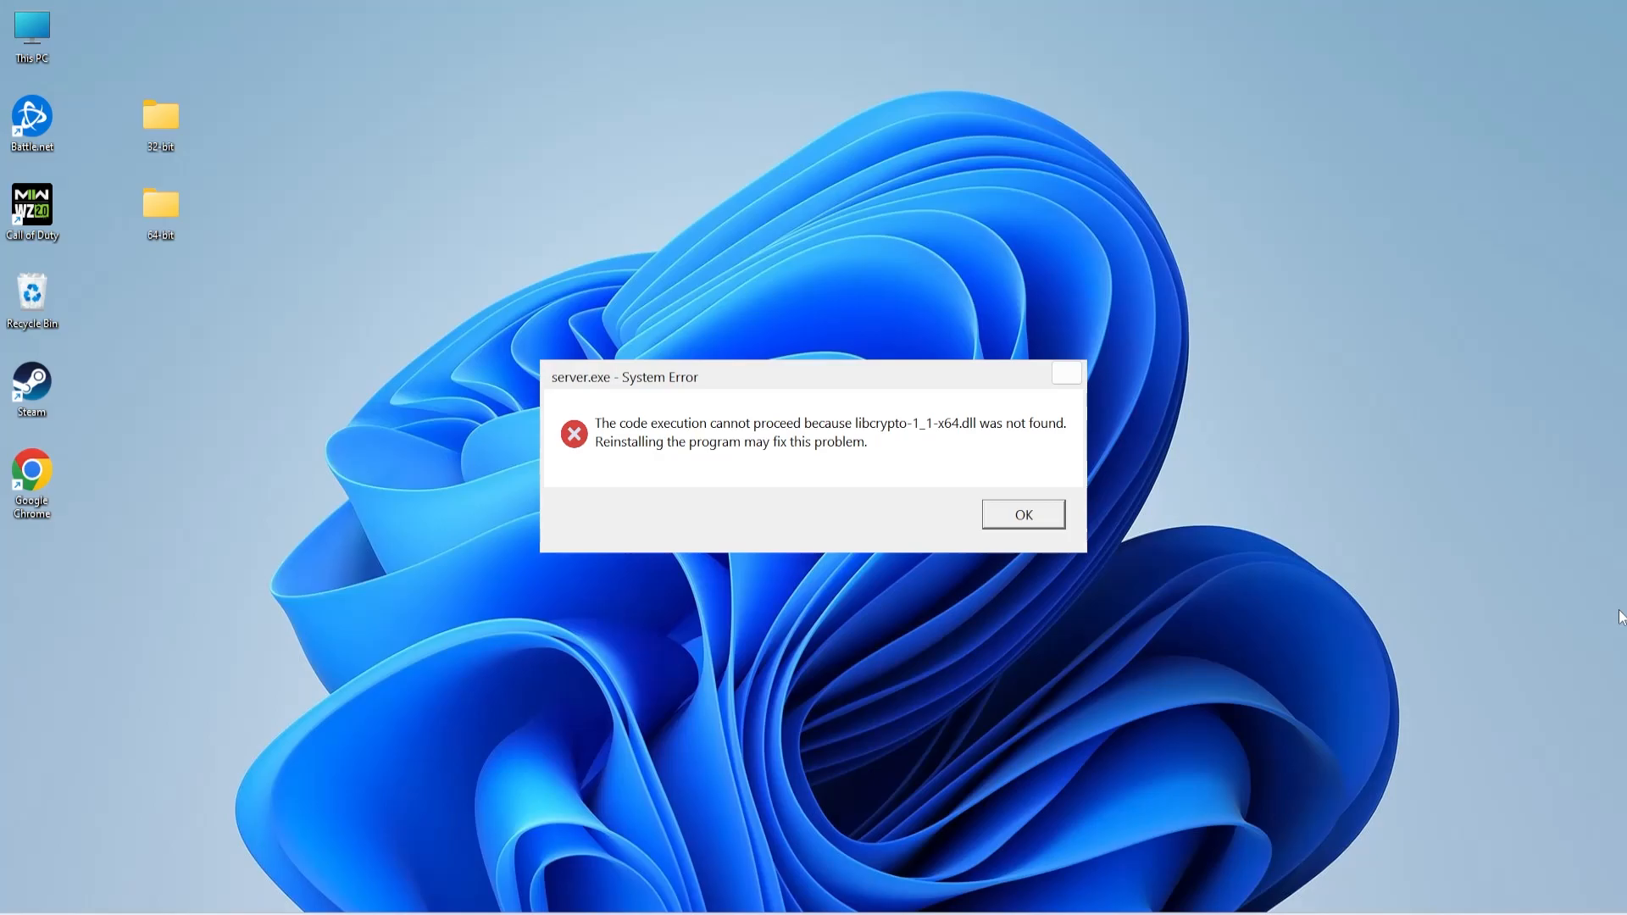
# Dismiss the server.exe error reporting libcrypto-1_1-x64.dll missing
pyautogui.click(1021, 514)
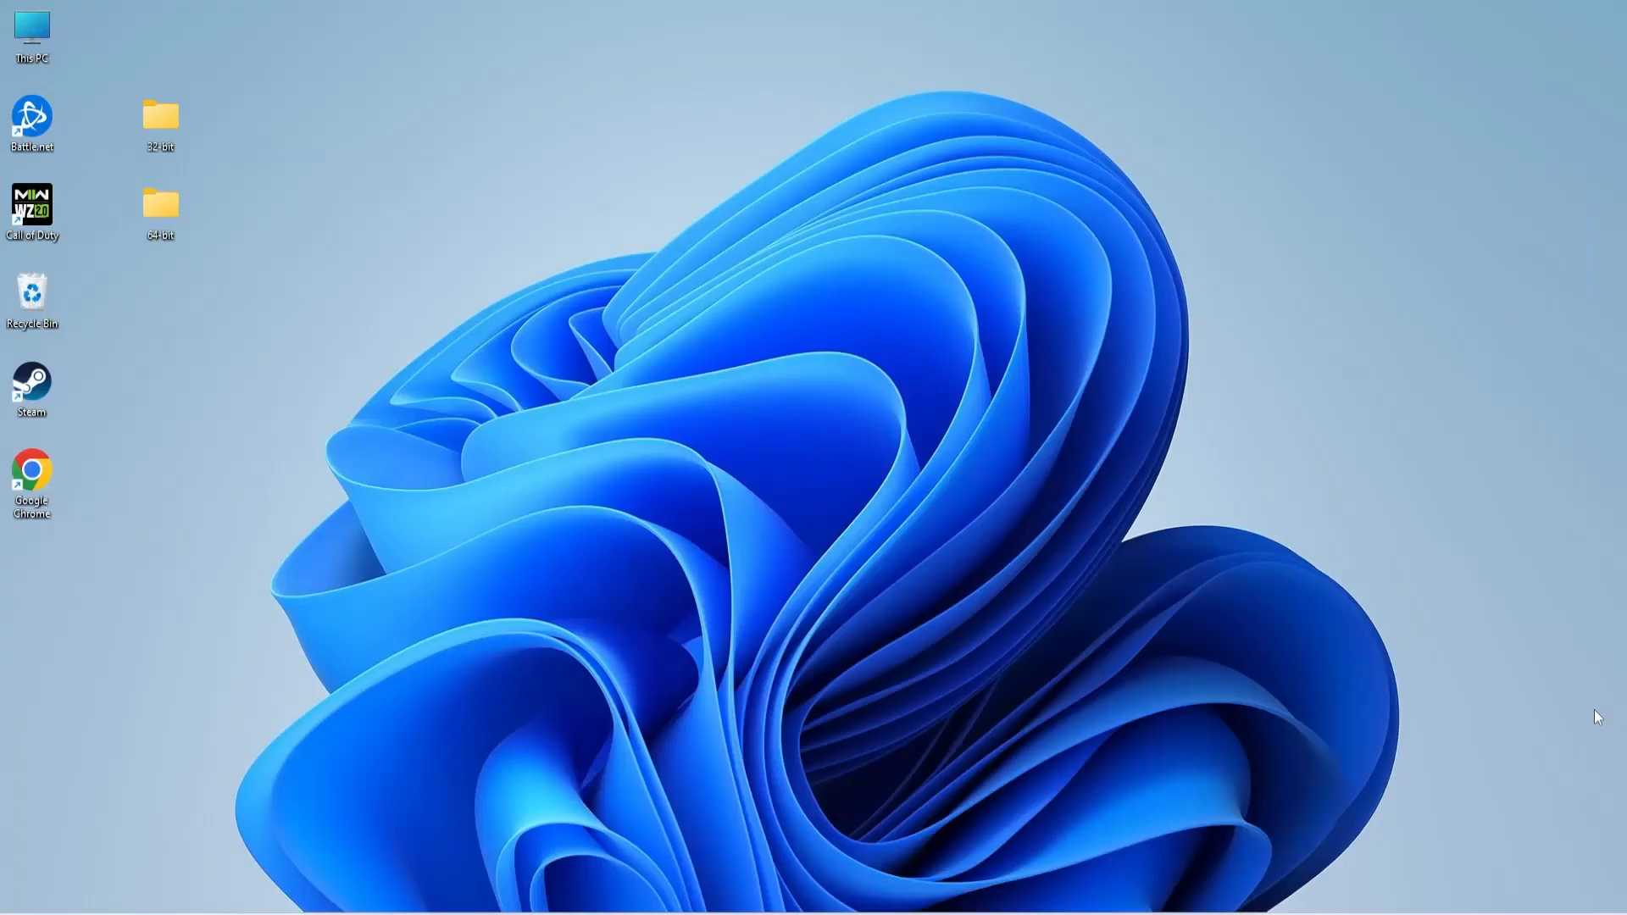
pyautogui.moveTo(1586, 717)
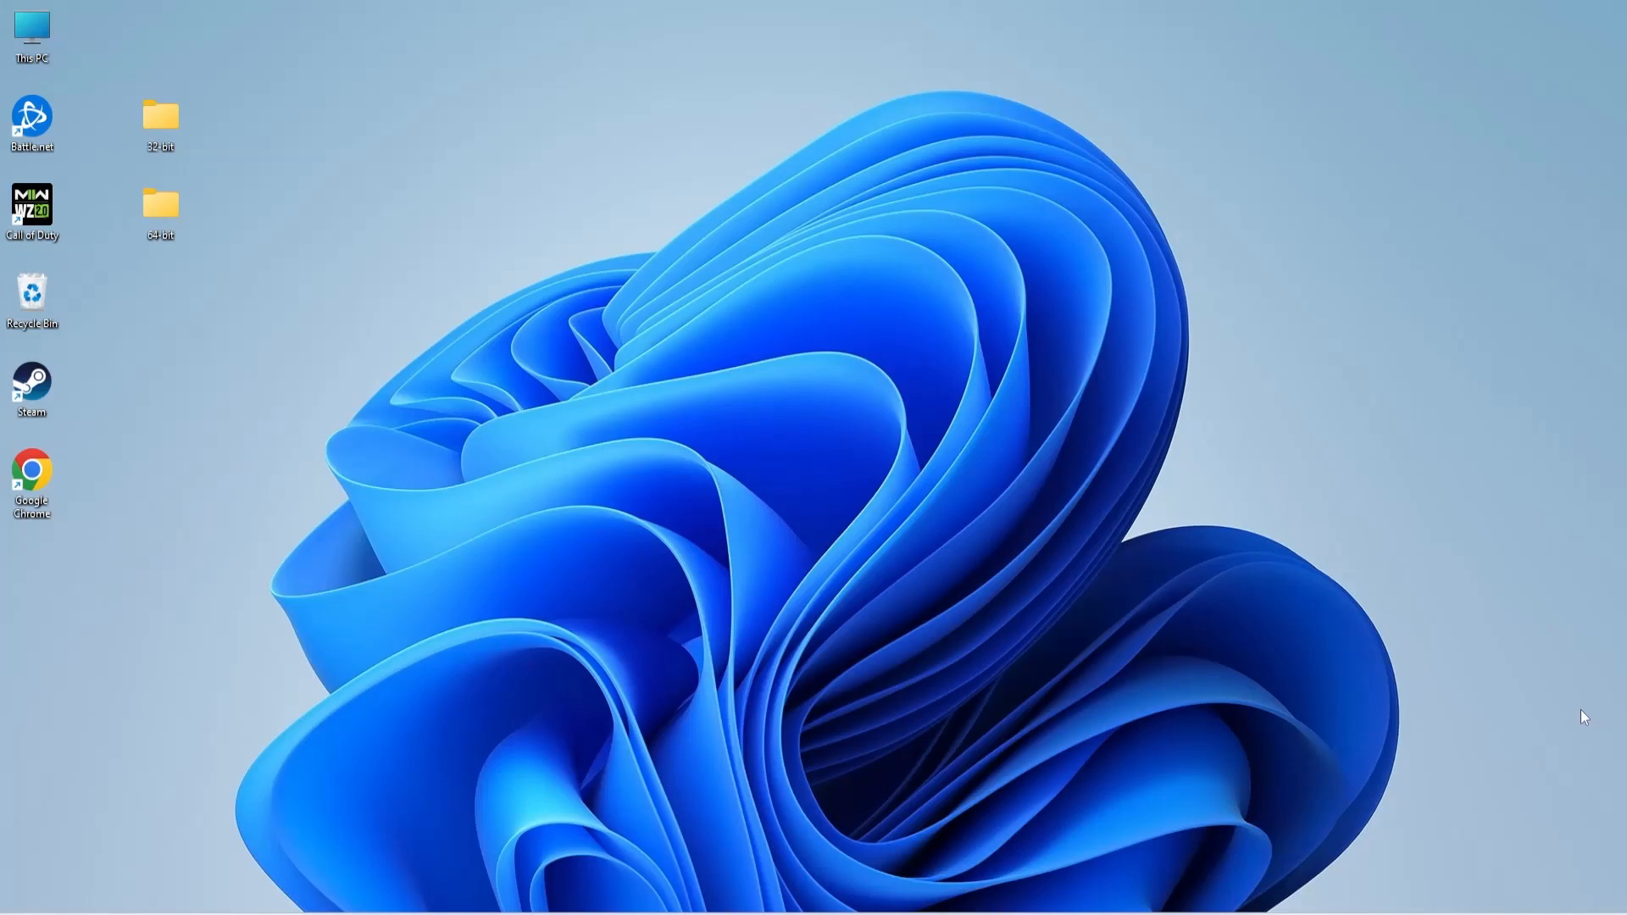
pyautogui.moveTo(94, 550)
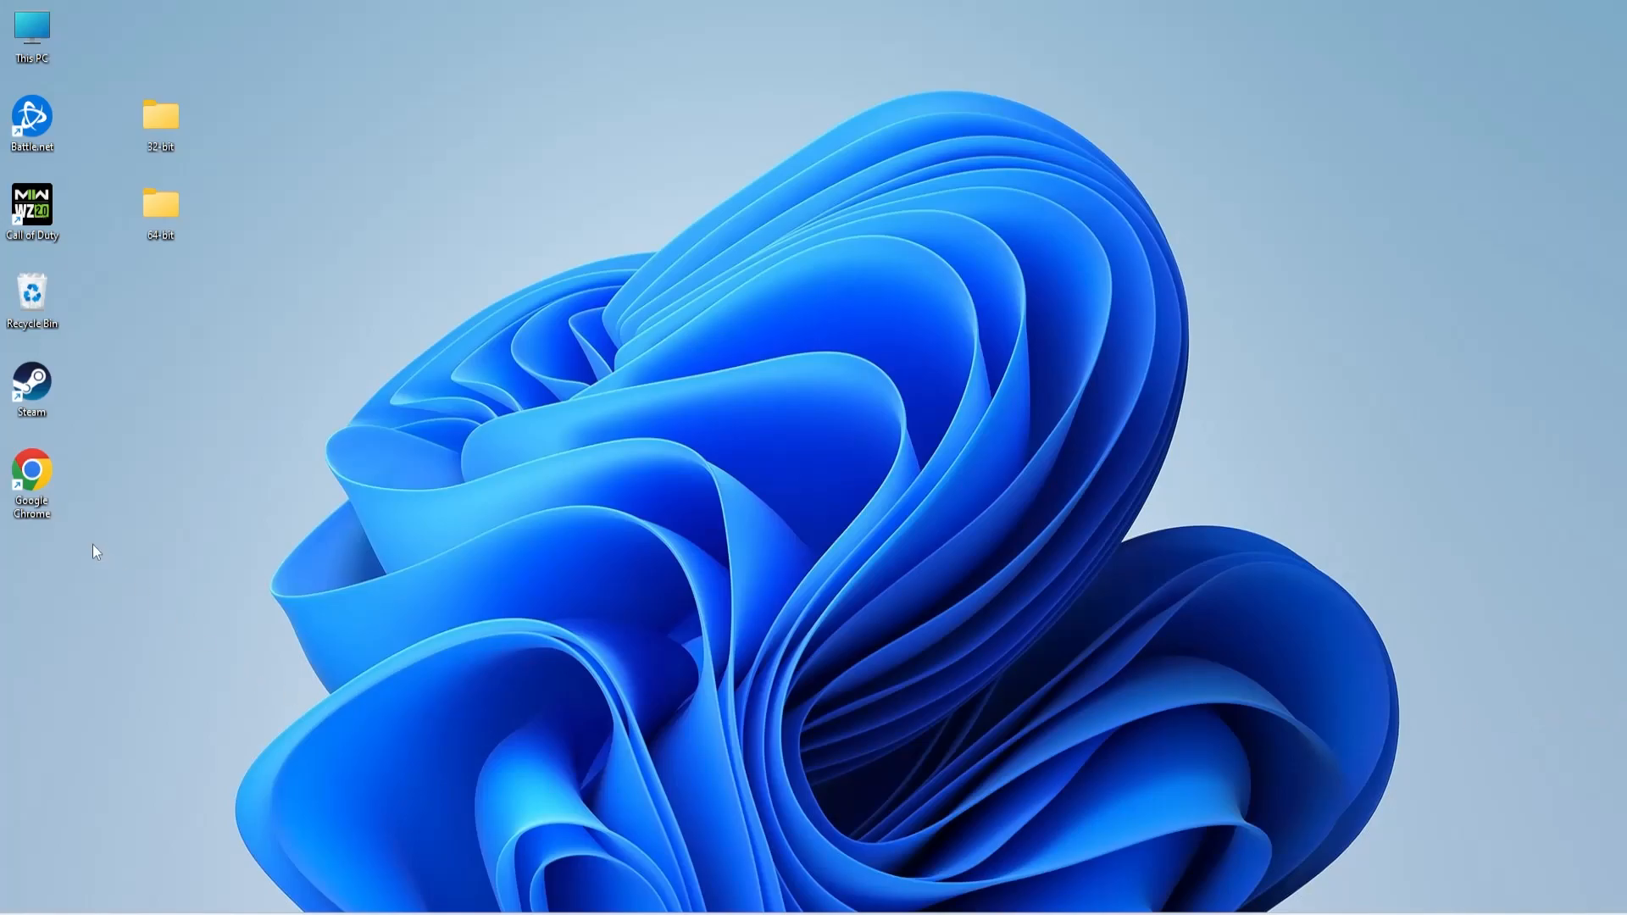
# In Chrome, go to systemdll.com/dll/libcrypto-1-1-x64-dll and download version 1.1.1.7 of the DLL
pyautogui.doubleClick(31, 473)
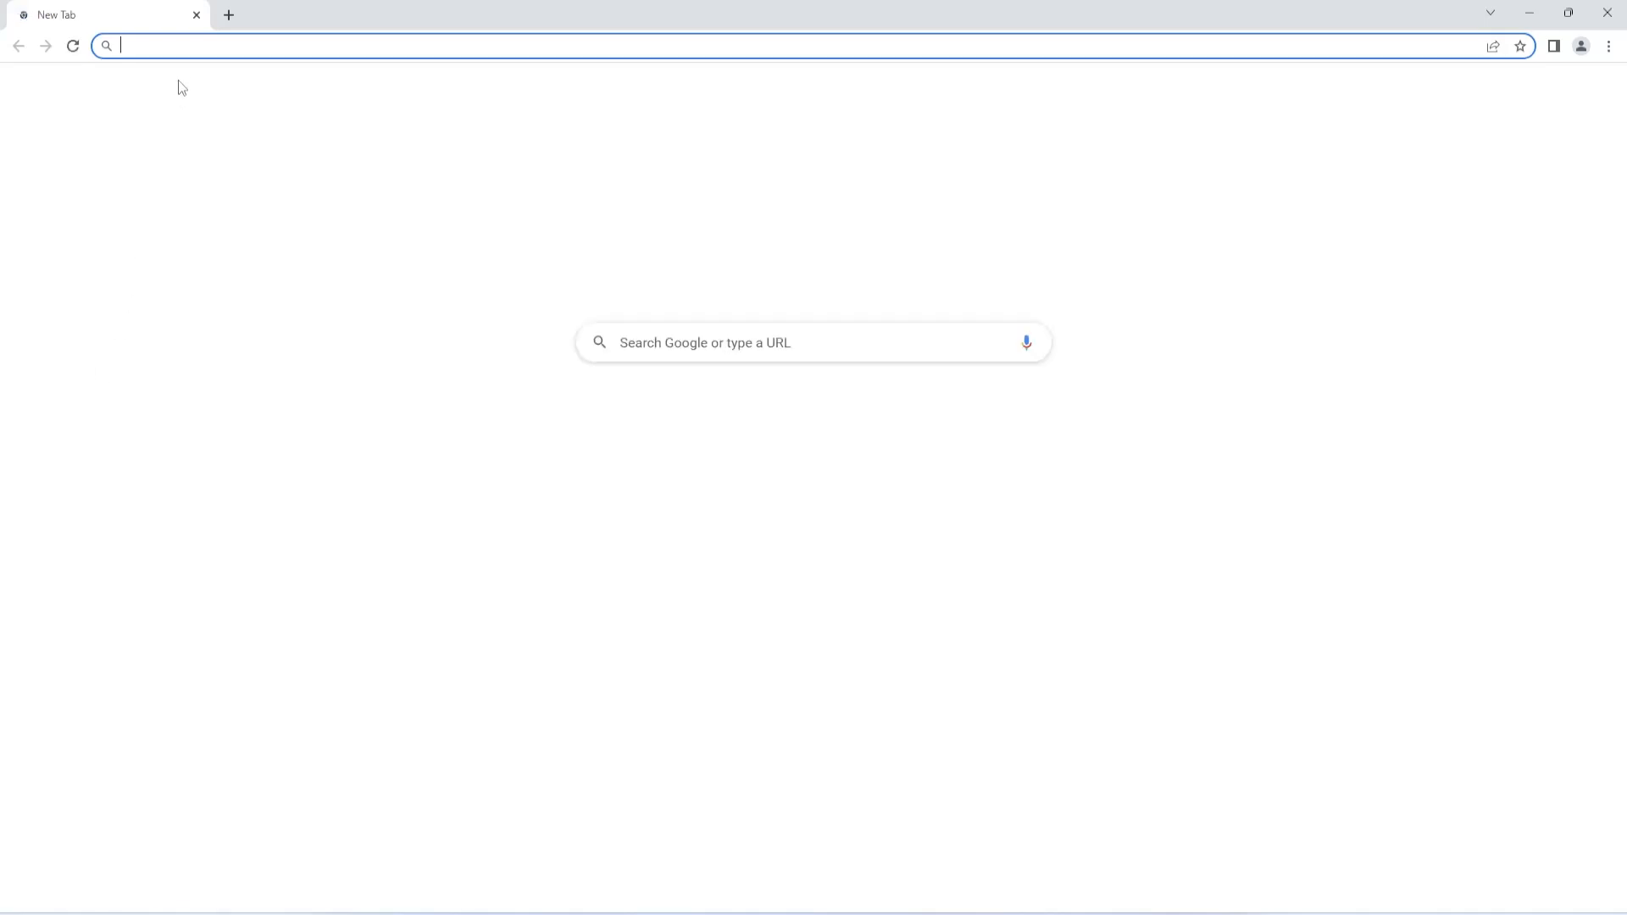
pyautogui.write('systemdll.com/dll/libcrypto-1-1-x64-dll')
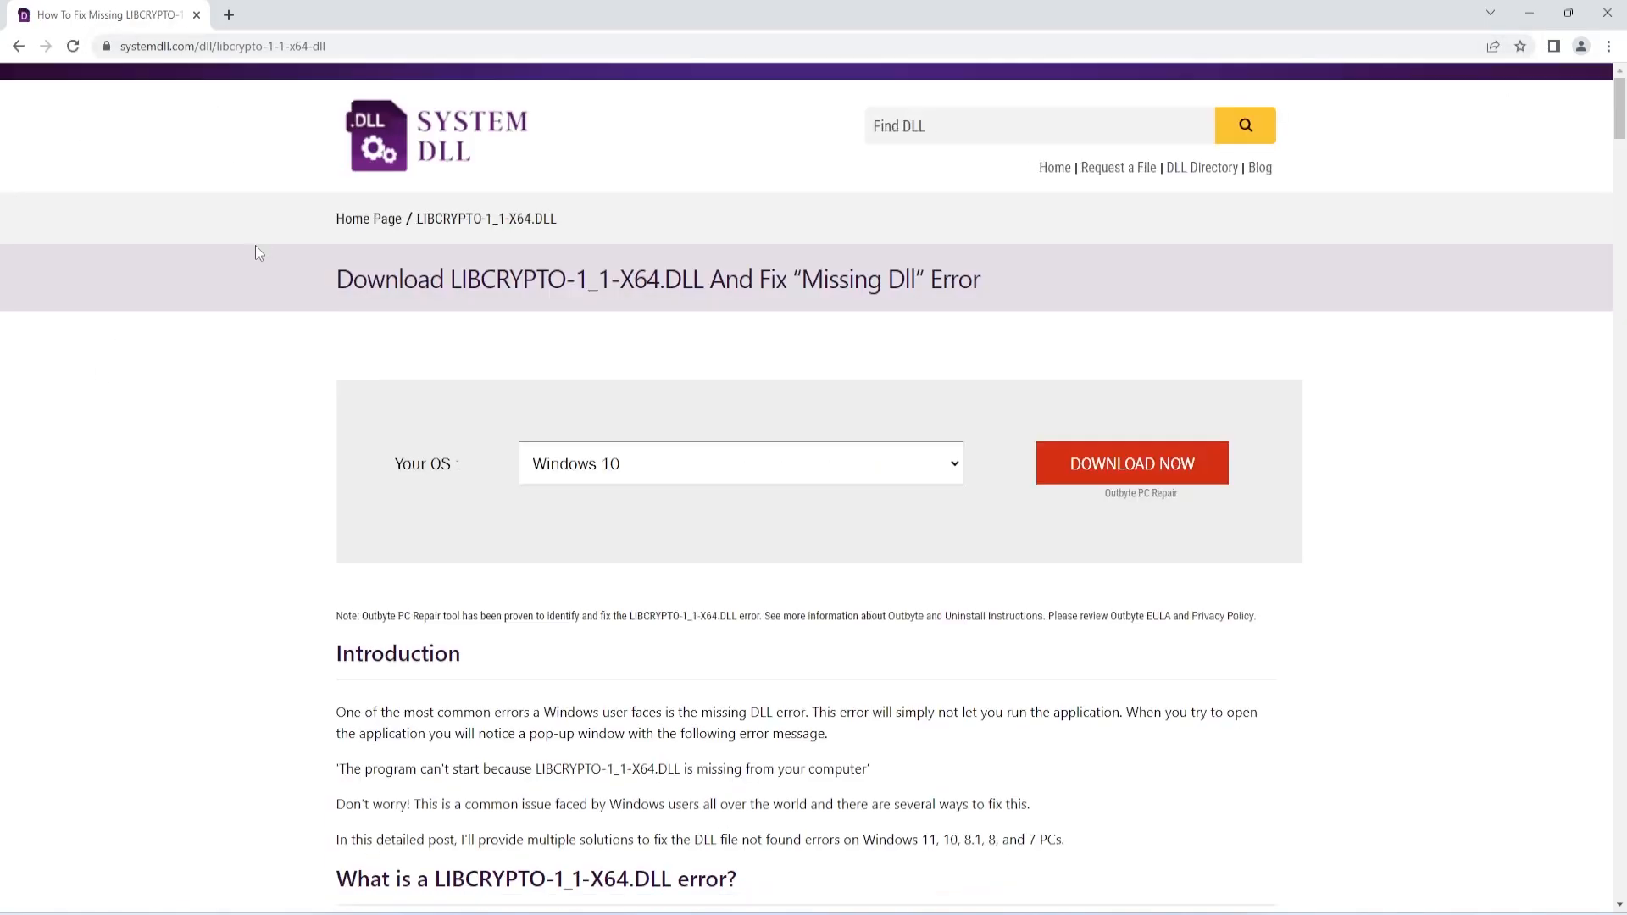
pyautogui.scroll(-3)
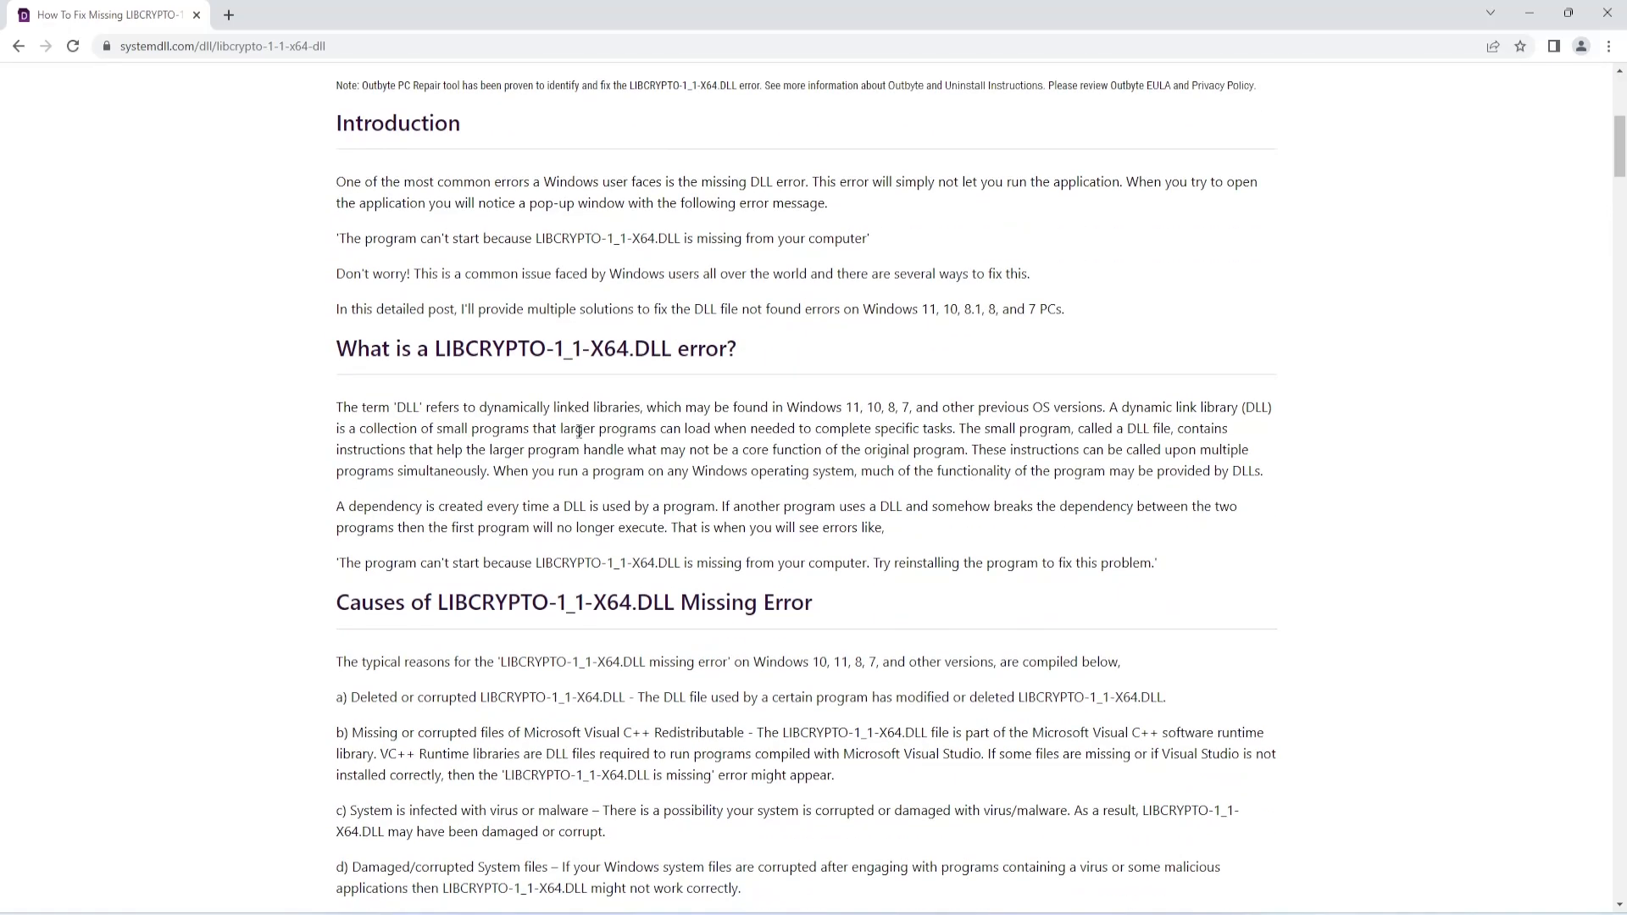
pyautogui.scroll(-3)
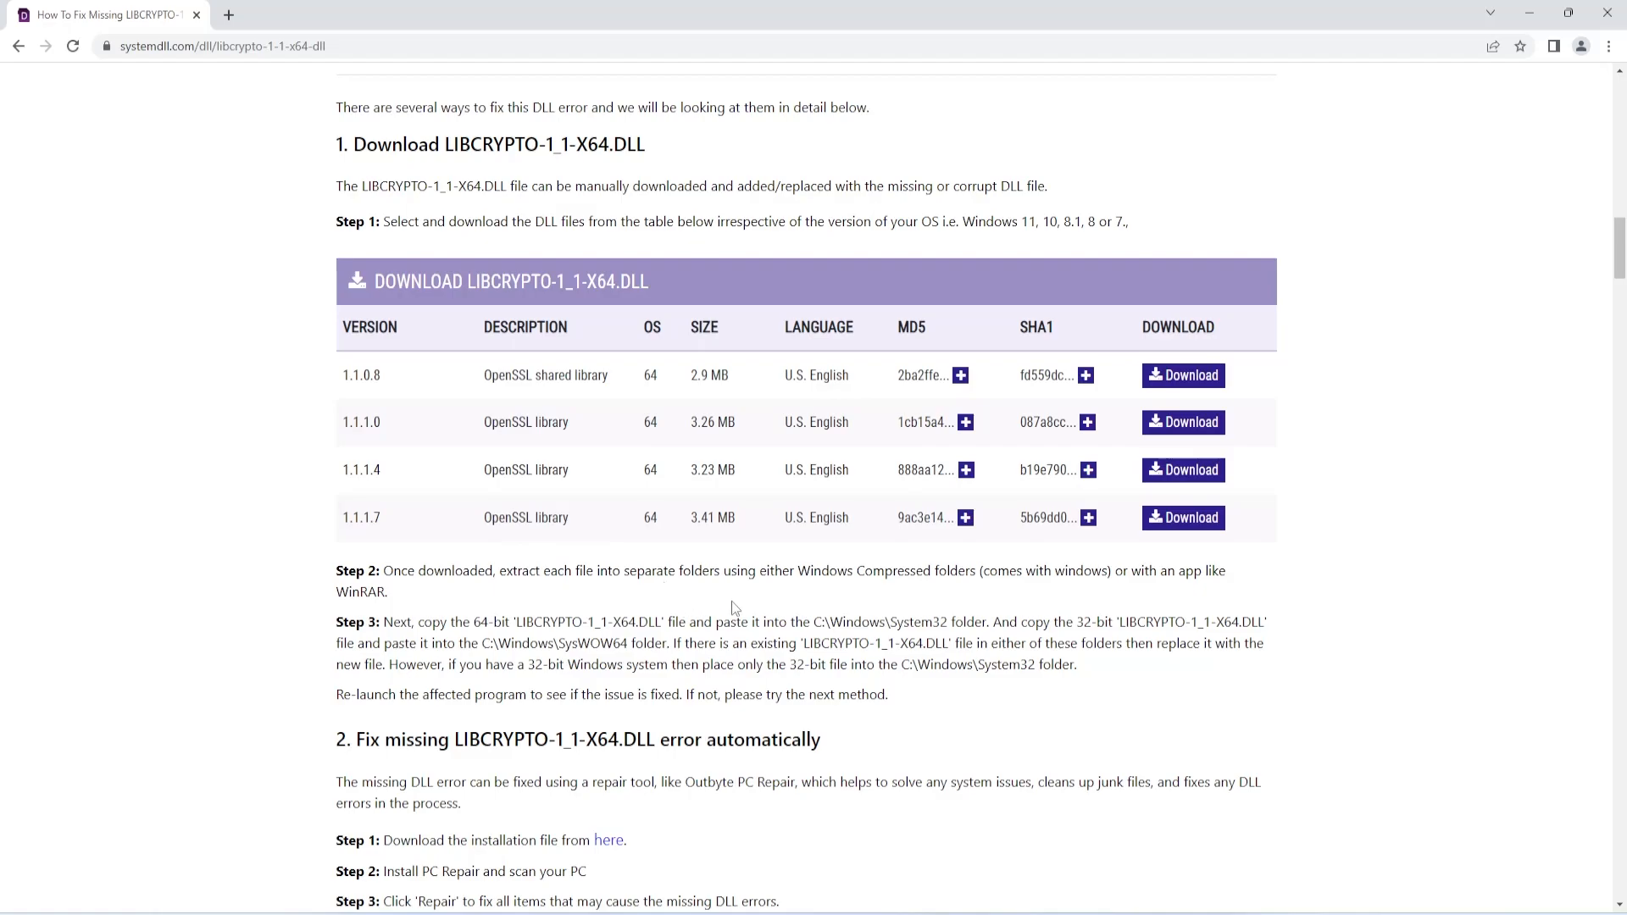
pyautogui.moveTo(687, 568)
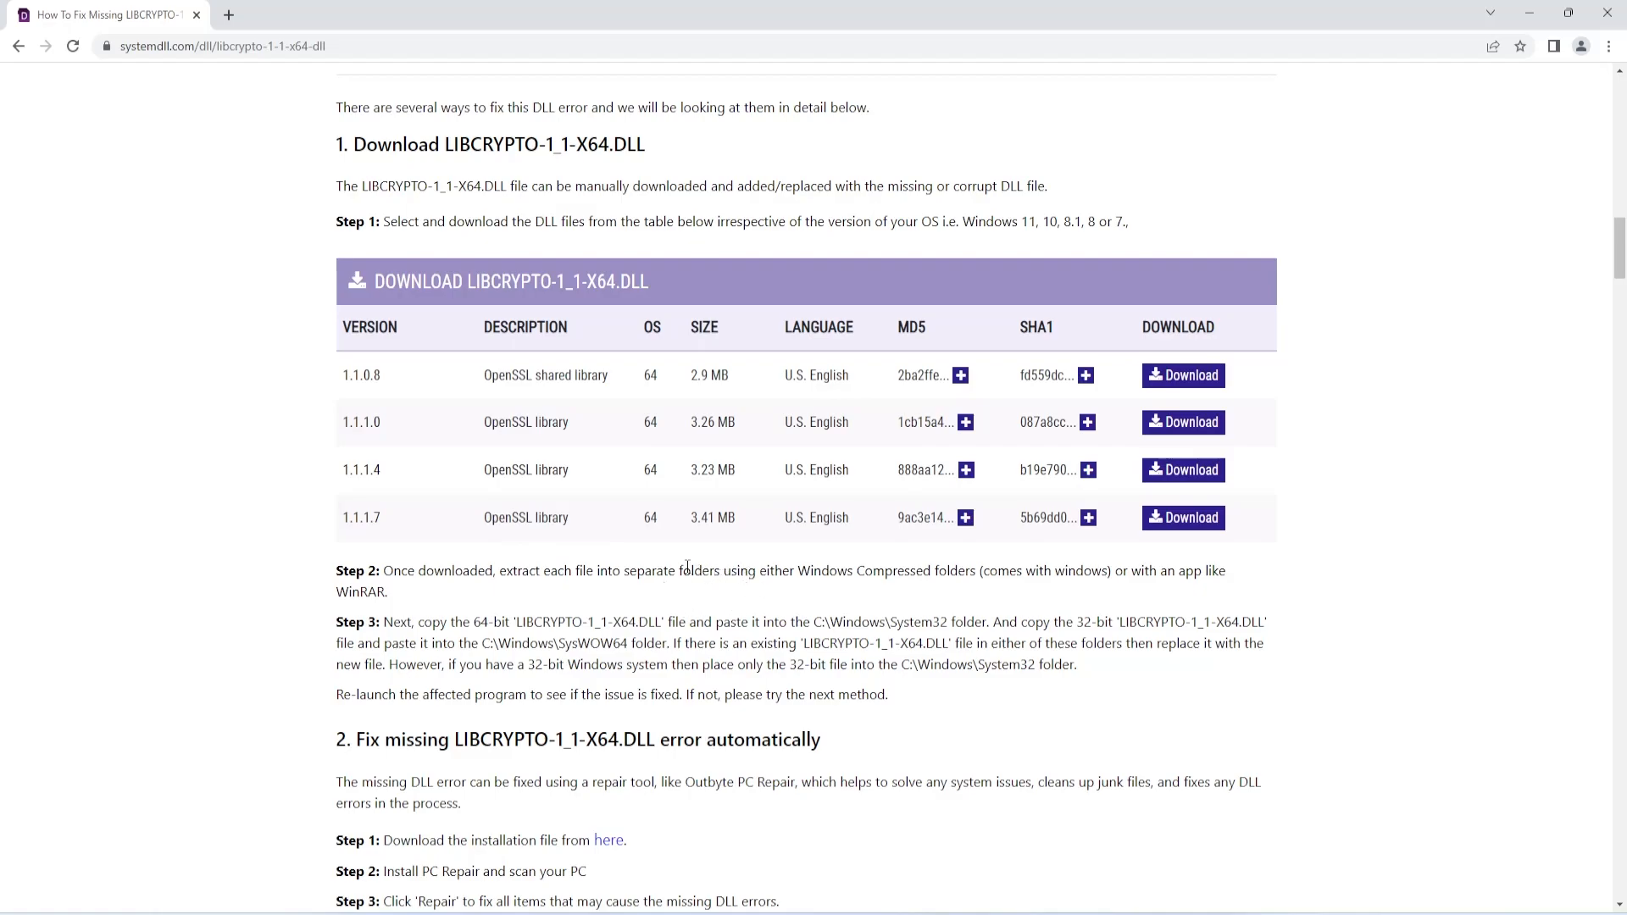
pyautogui.moveTo(658, 524)
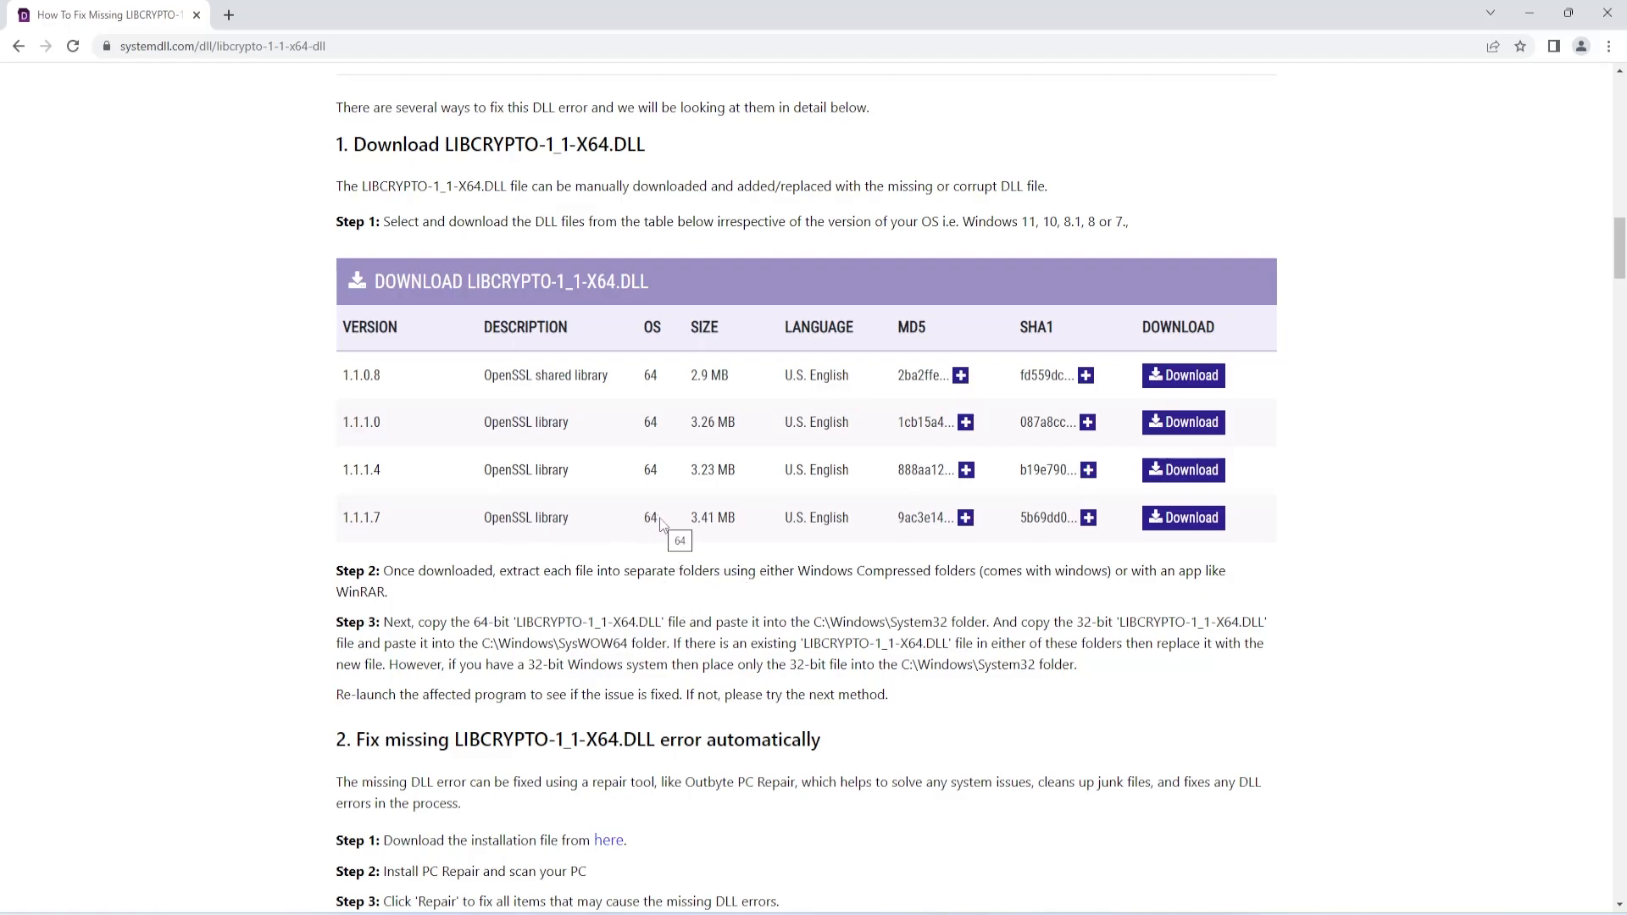
pyautogui.click(1183, 519)
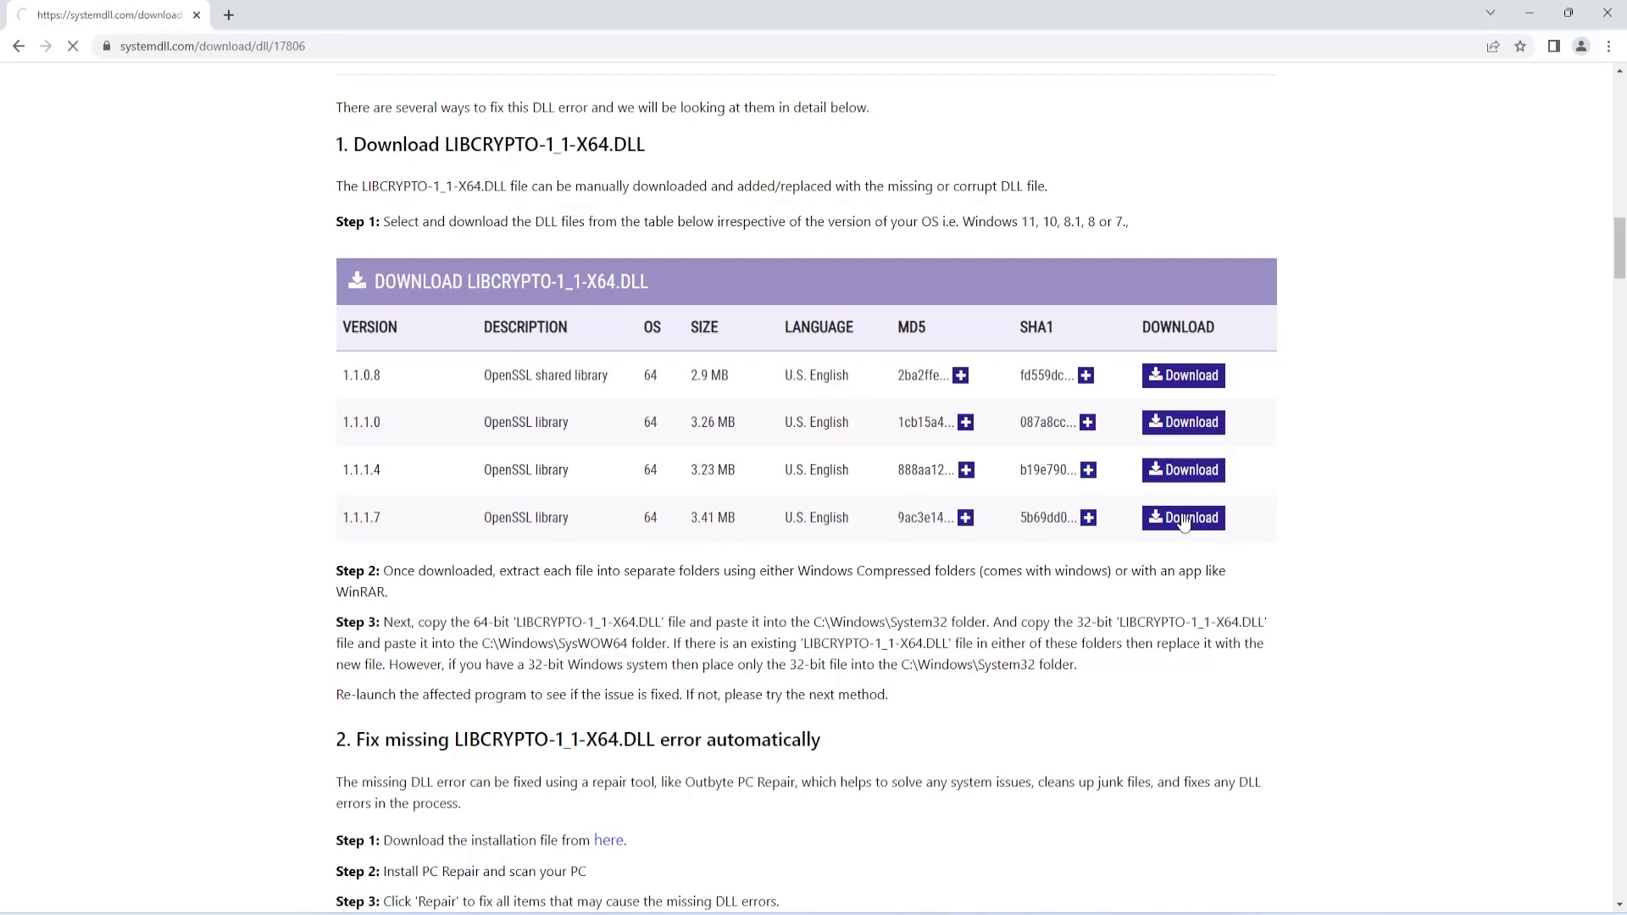
pyautogui.click(1183, 519)
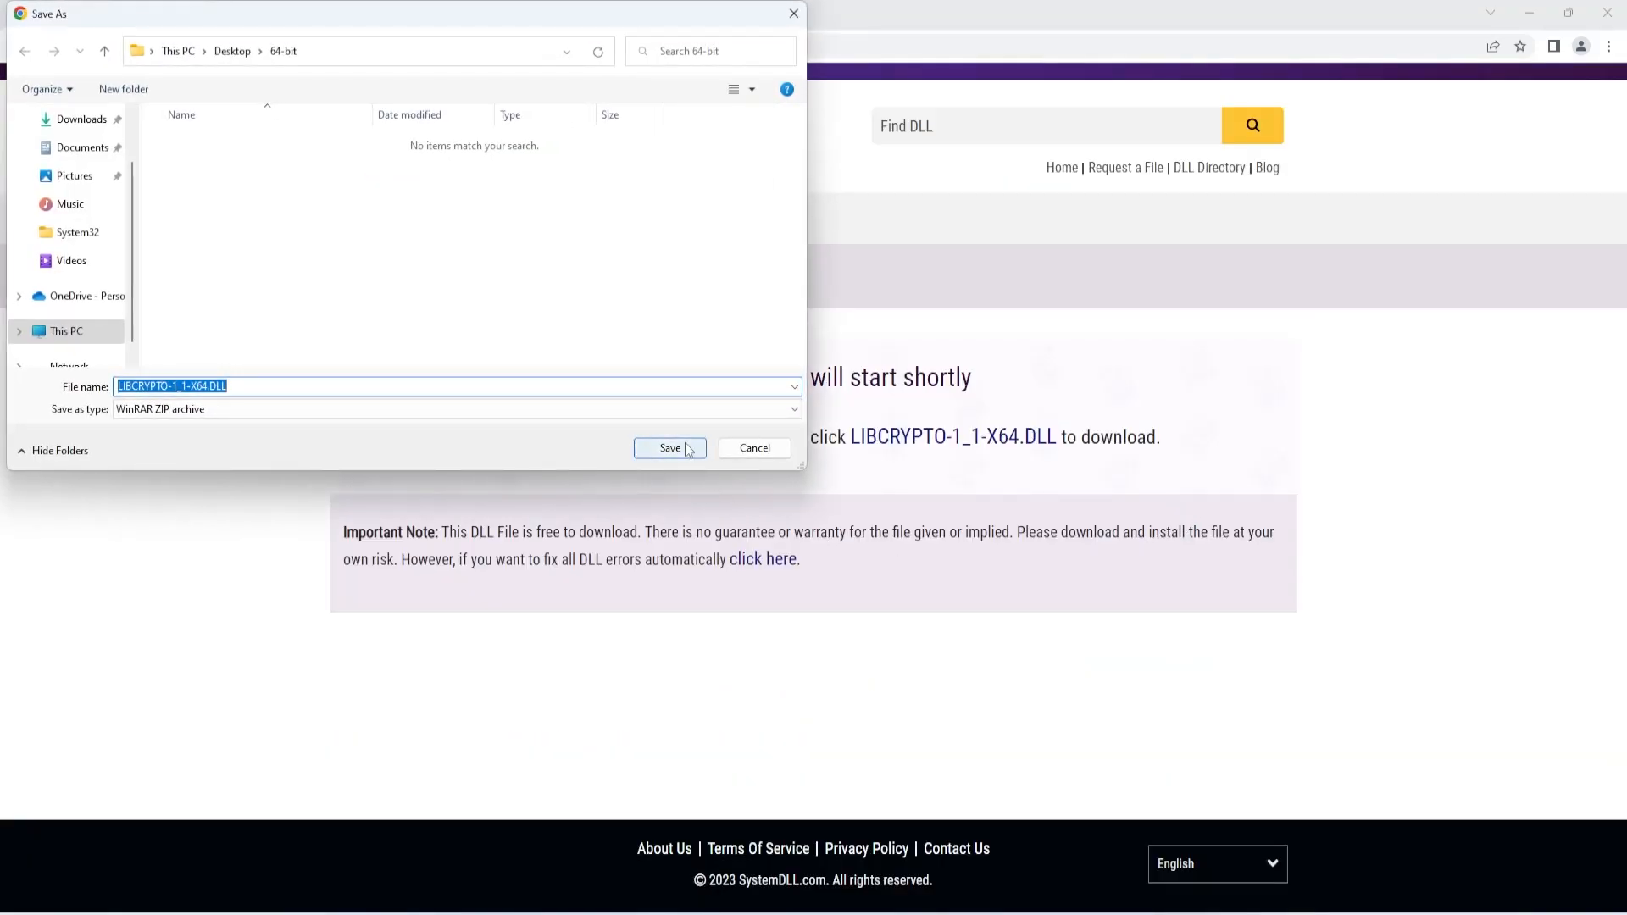
# Save the DLL zip into the Desktop 64-bit folder and extract it to reveal libcrypto-1_1-x64.dll
pyautogui.click(669, 447)
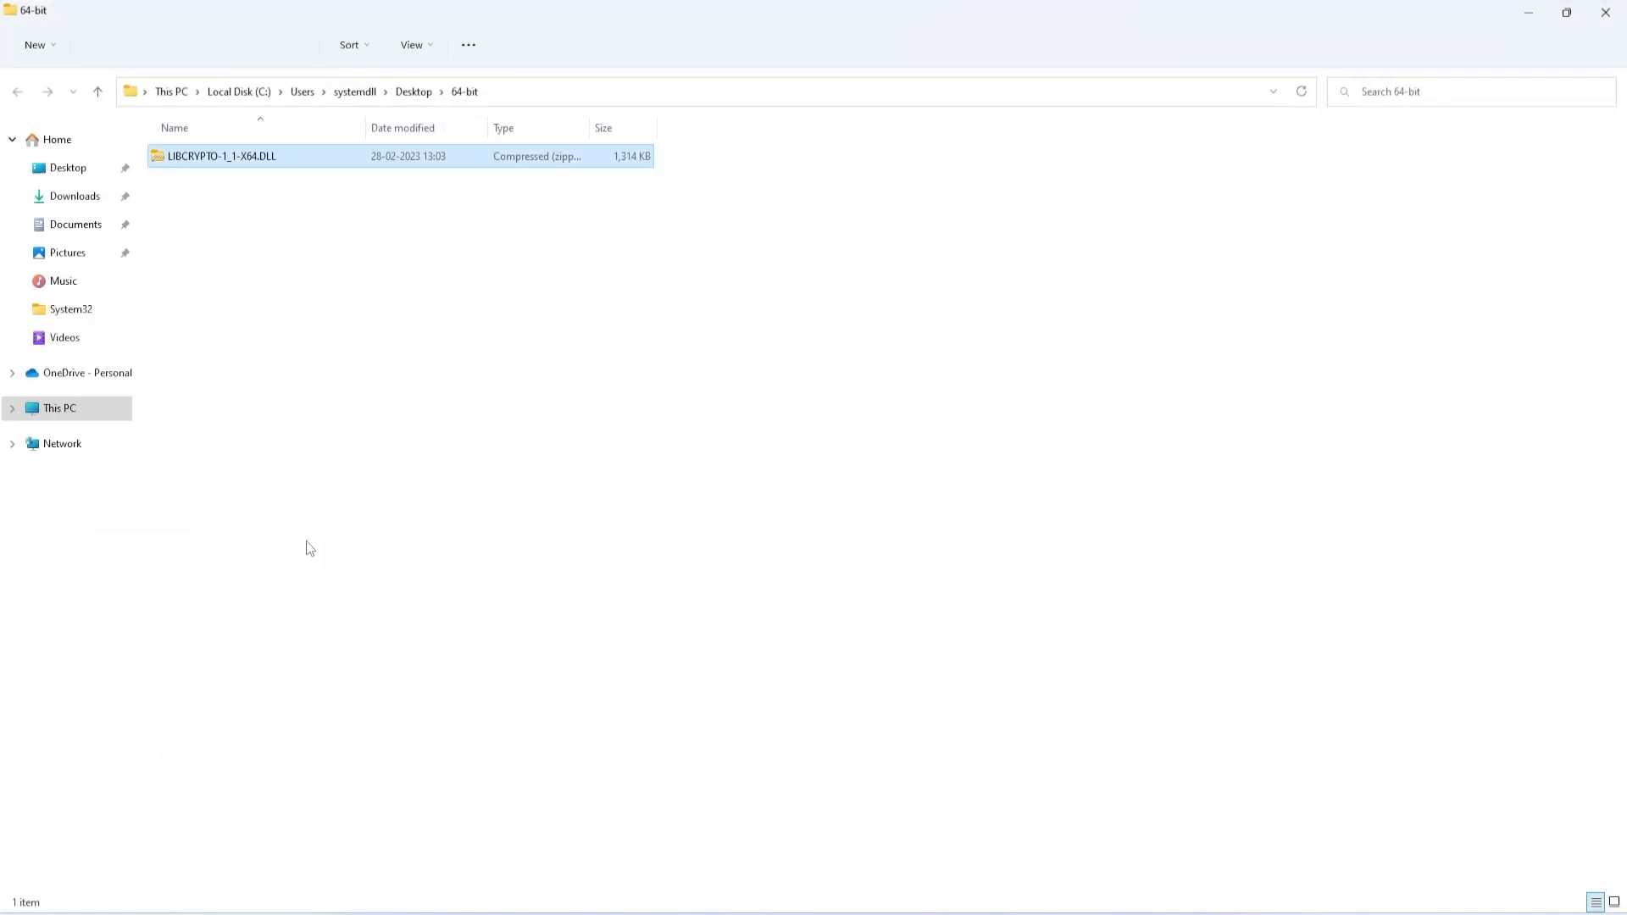
pyautogui.rightClick(218, 156)
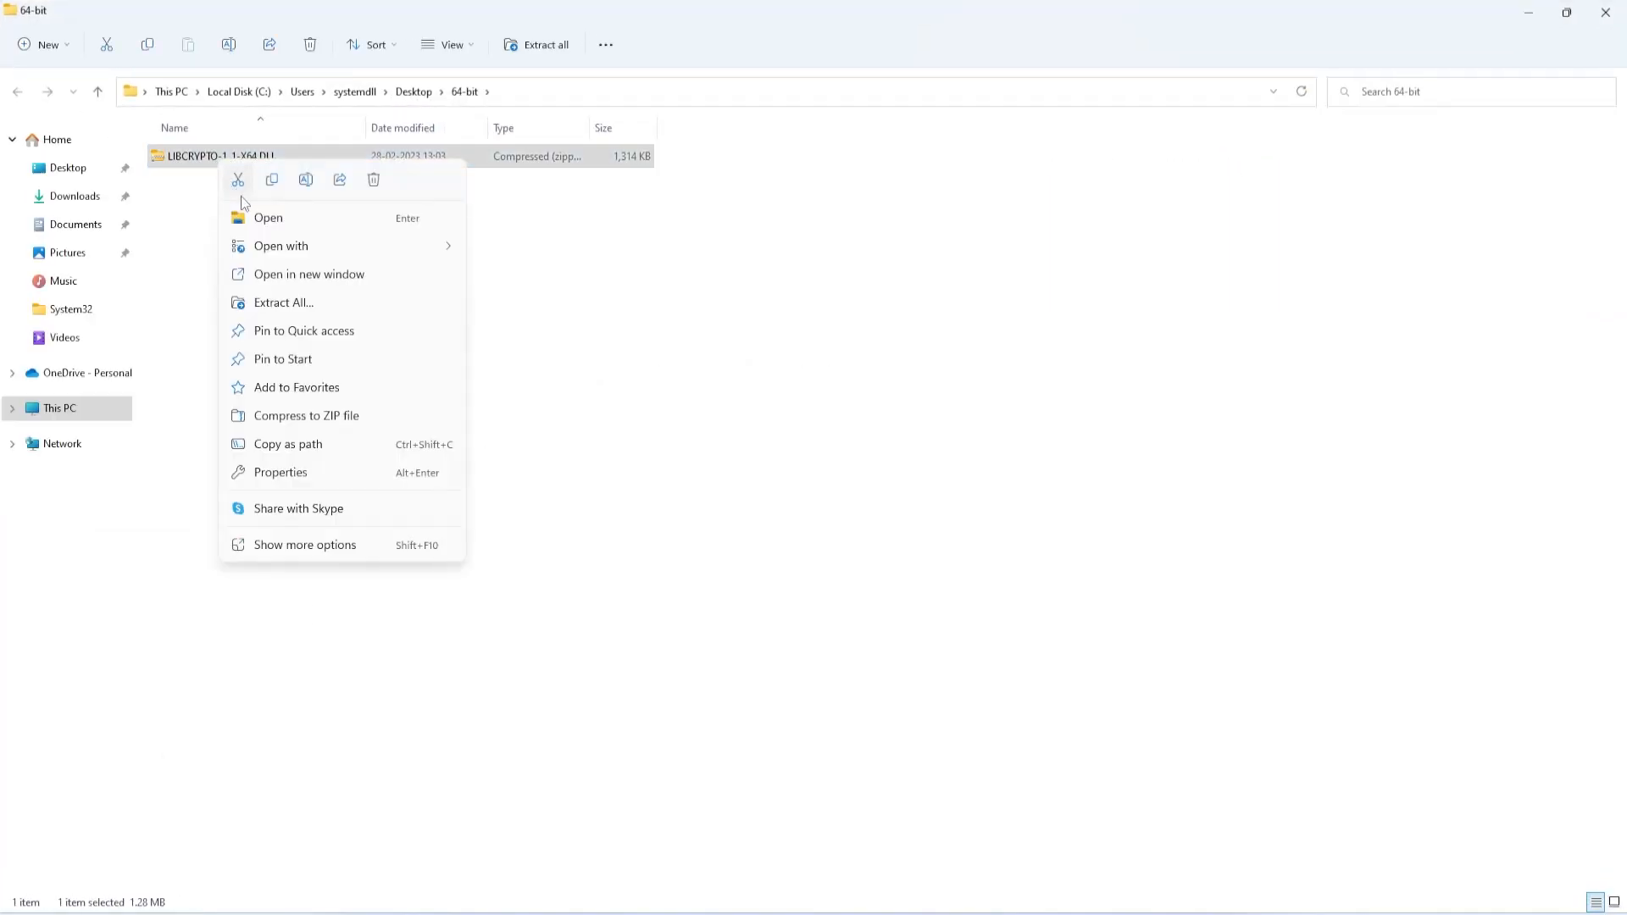
pyautogui.click(283, 302)
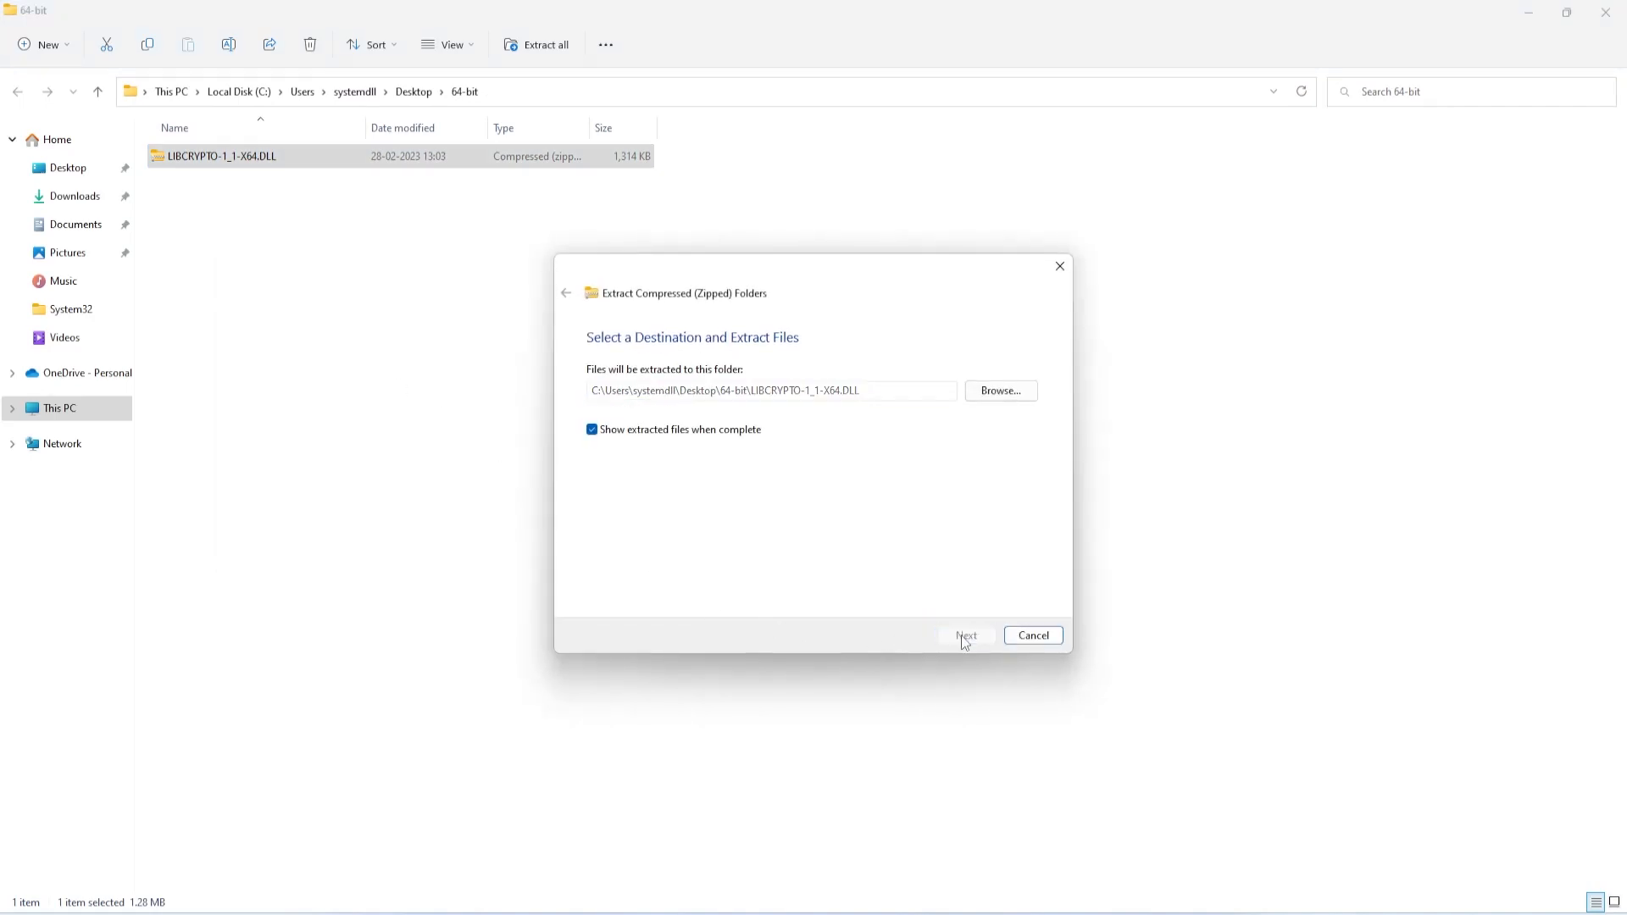
pyautogui.click(964, 635)
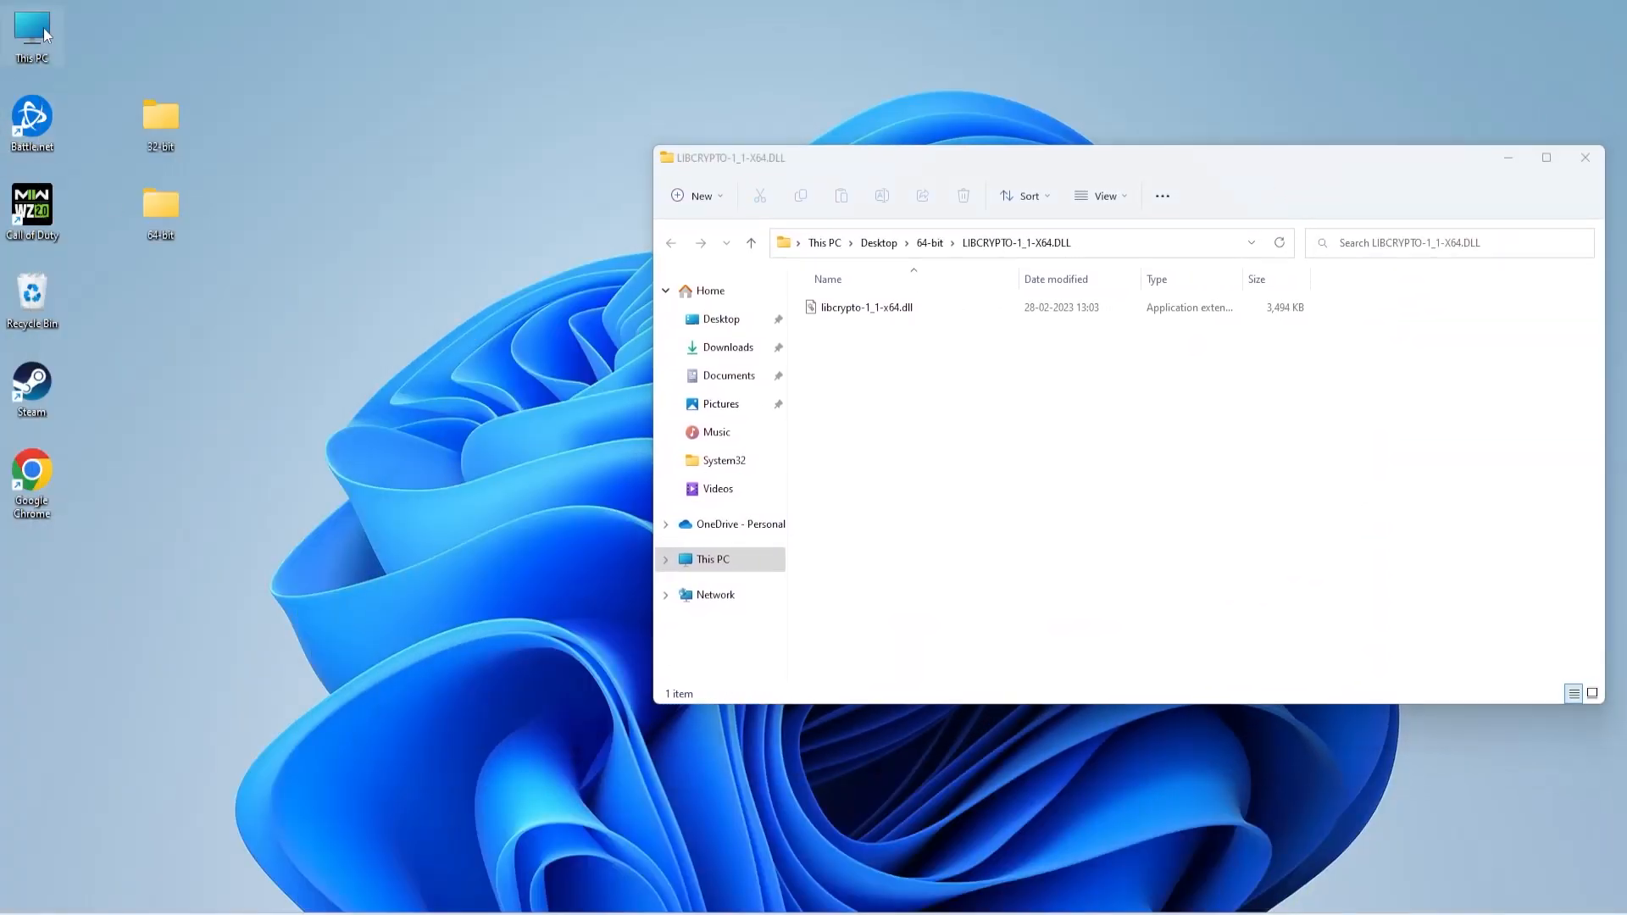
# Browse to C:\Windows\System32 and drag libcrypto-1_1-x64.dll into it
pyautogui.doubleClick(31, 30)
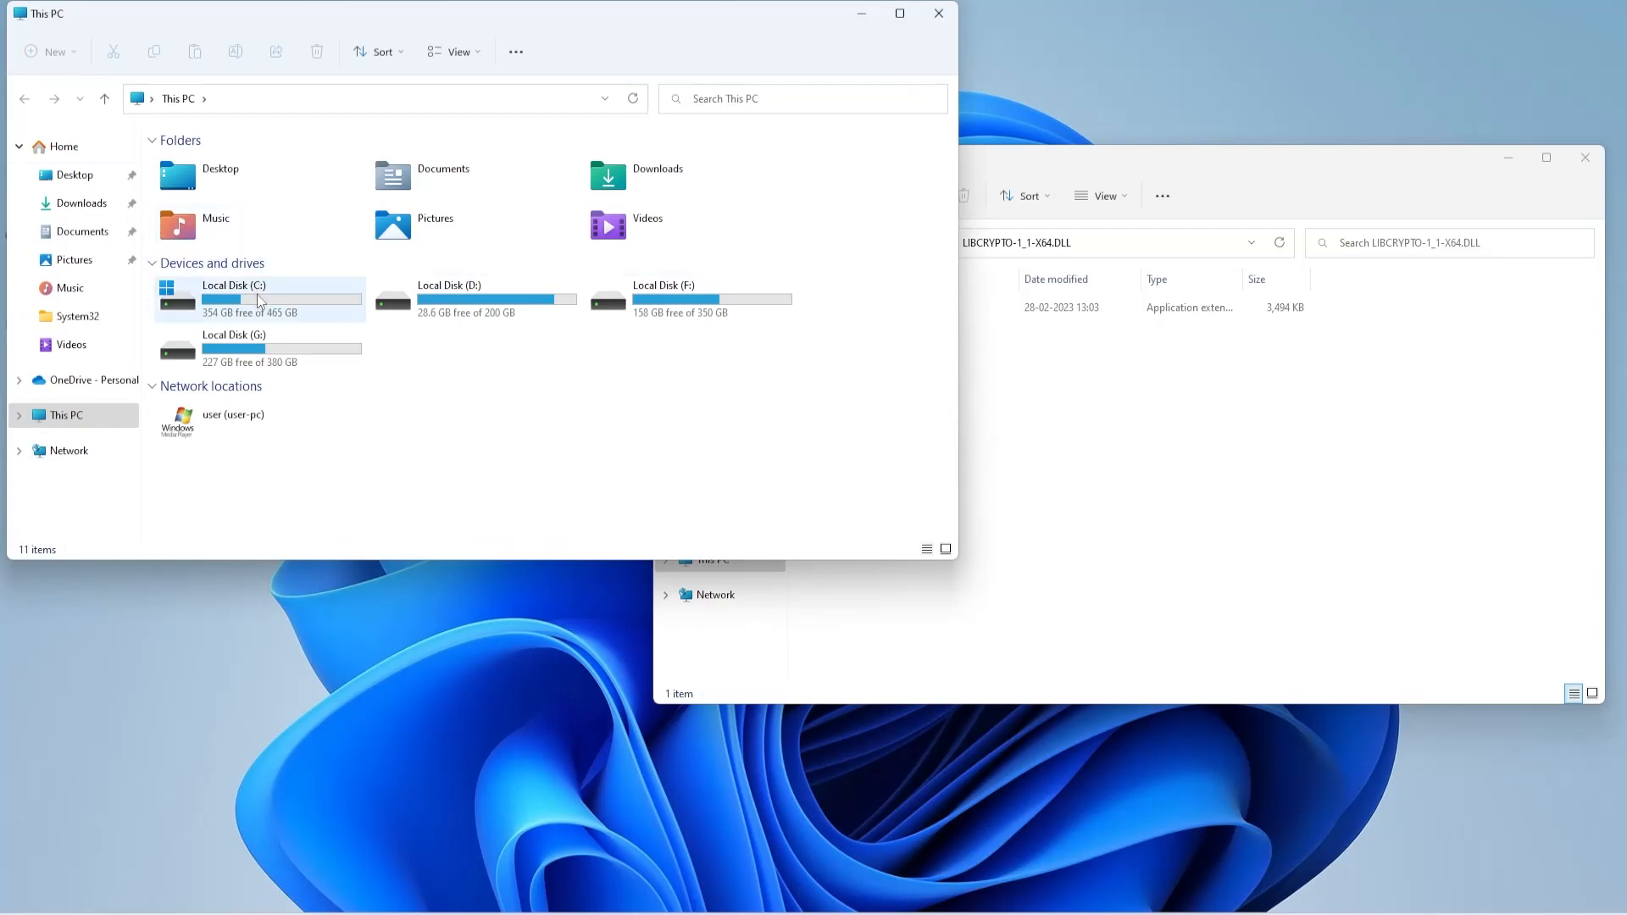
pyautogui.doubleClick(280, 298)
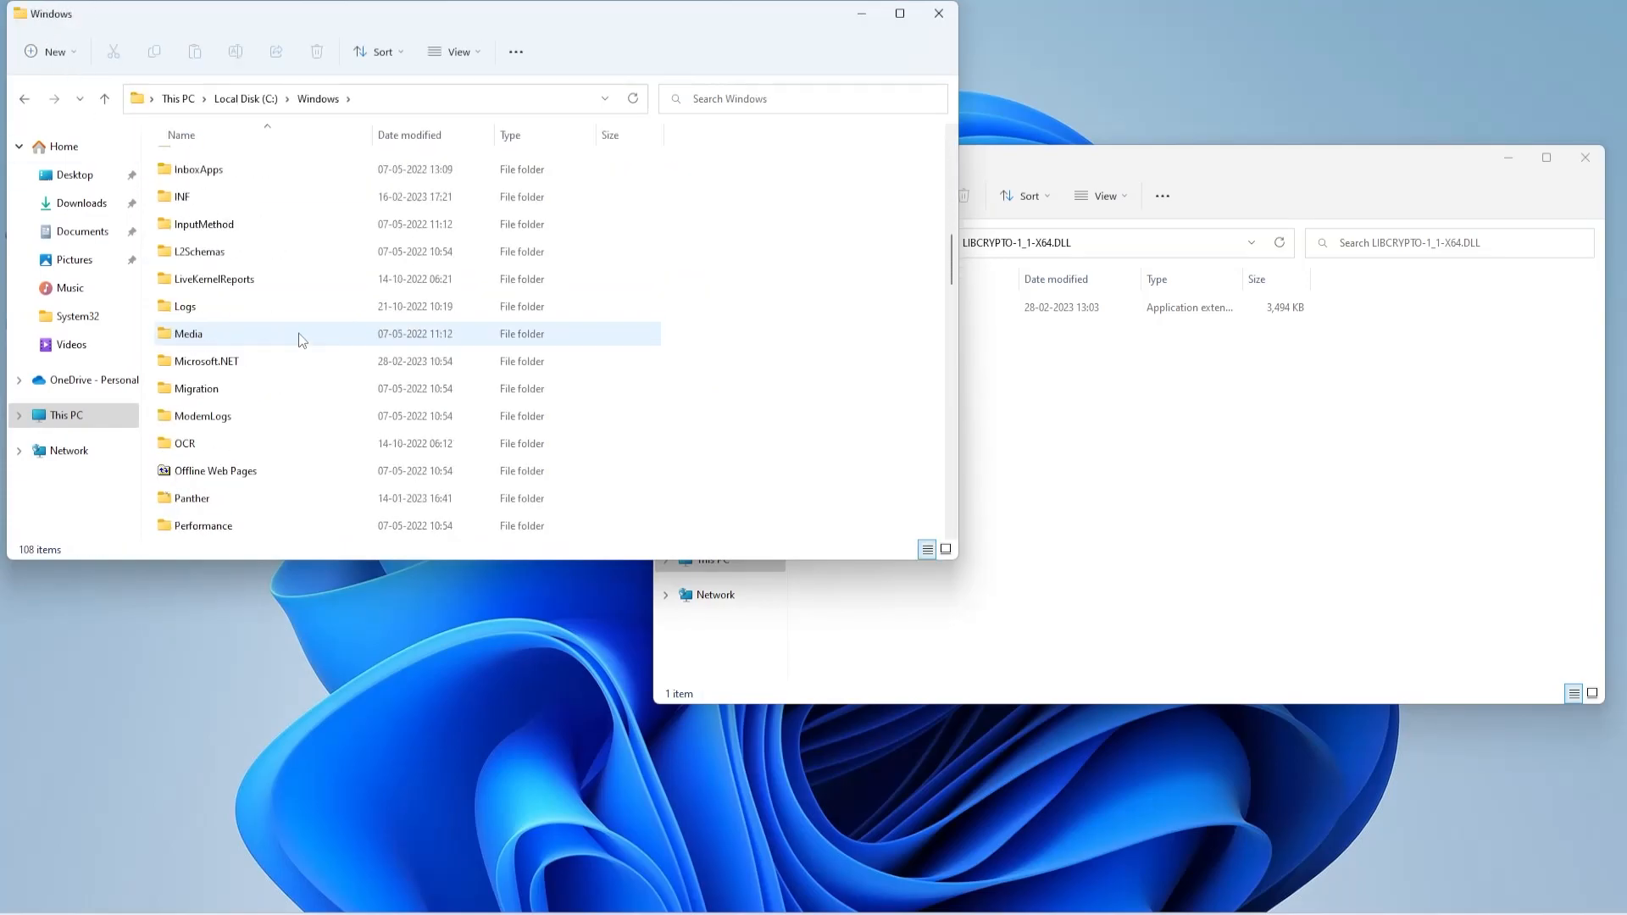
pyautogui.scroll(-3)
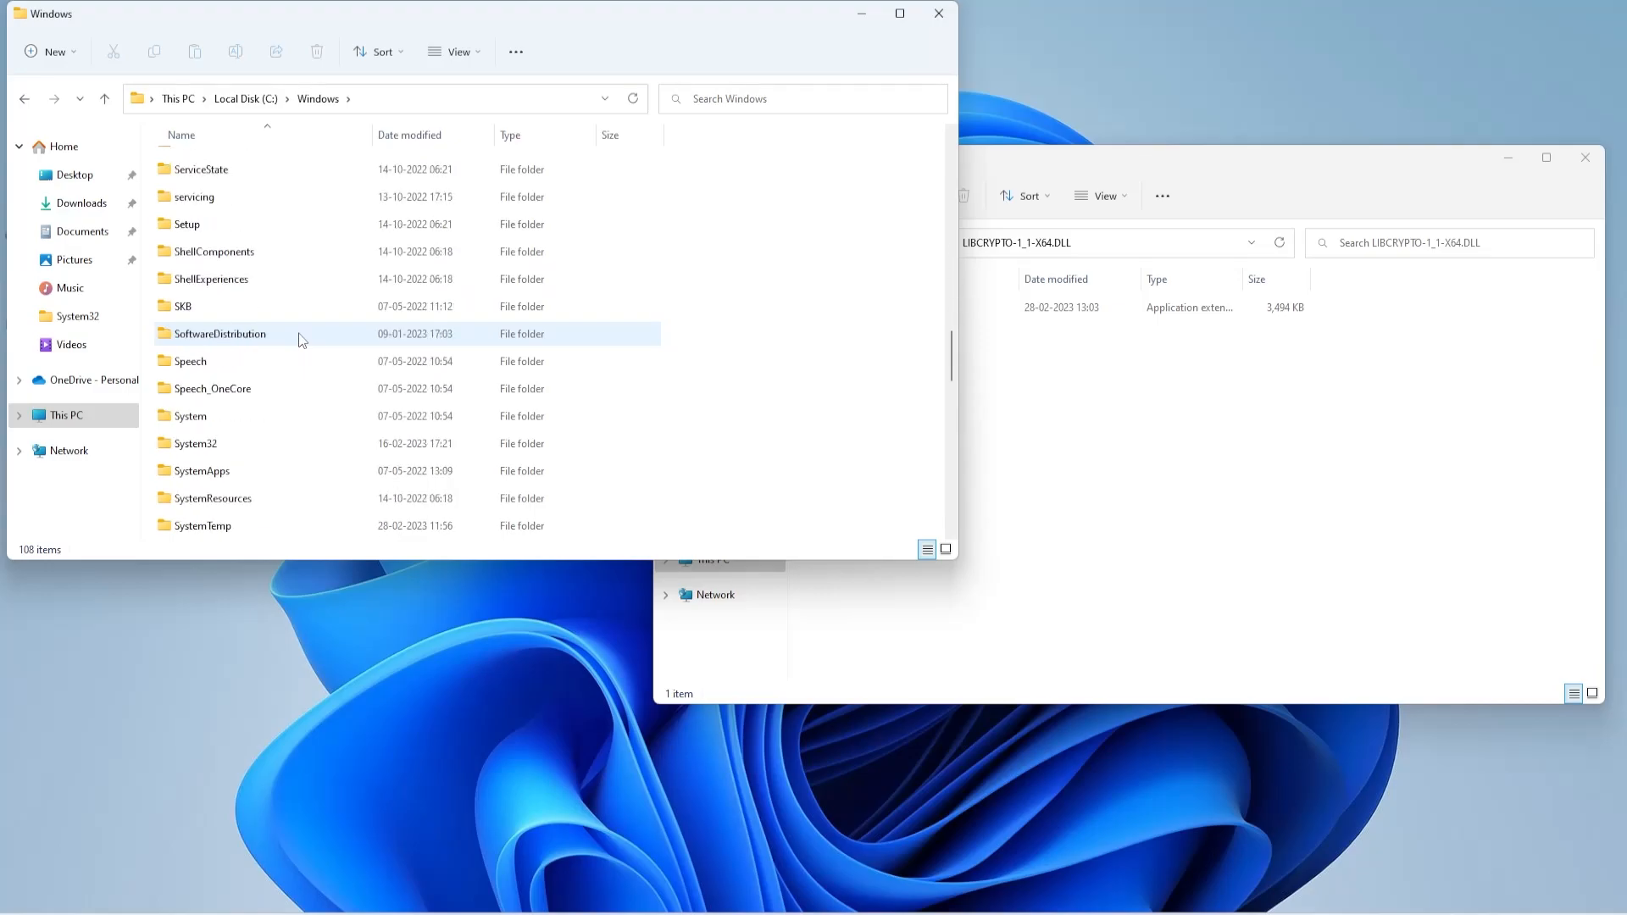
pyautogui.click(195, 442)
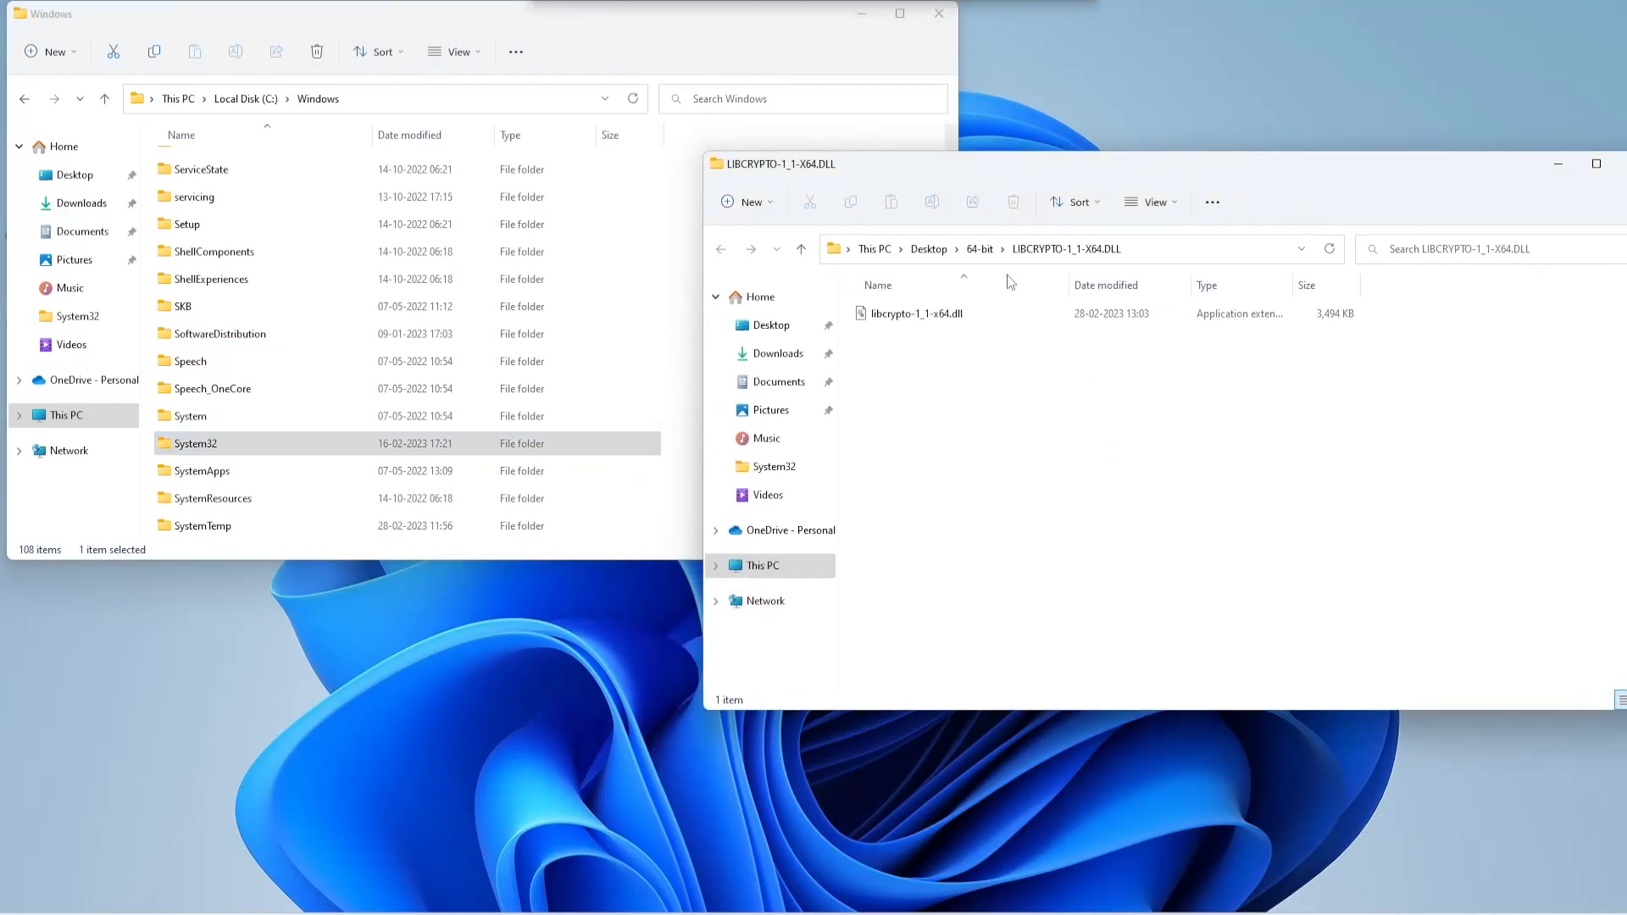
pyautogui.moveTo(915, 314)
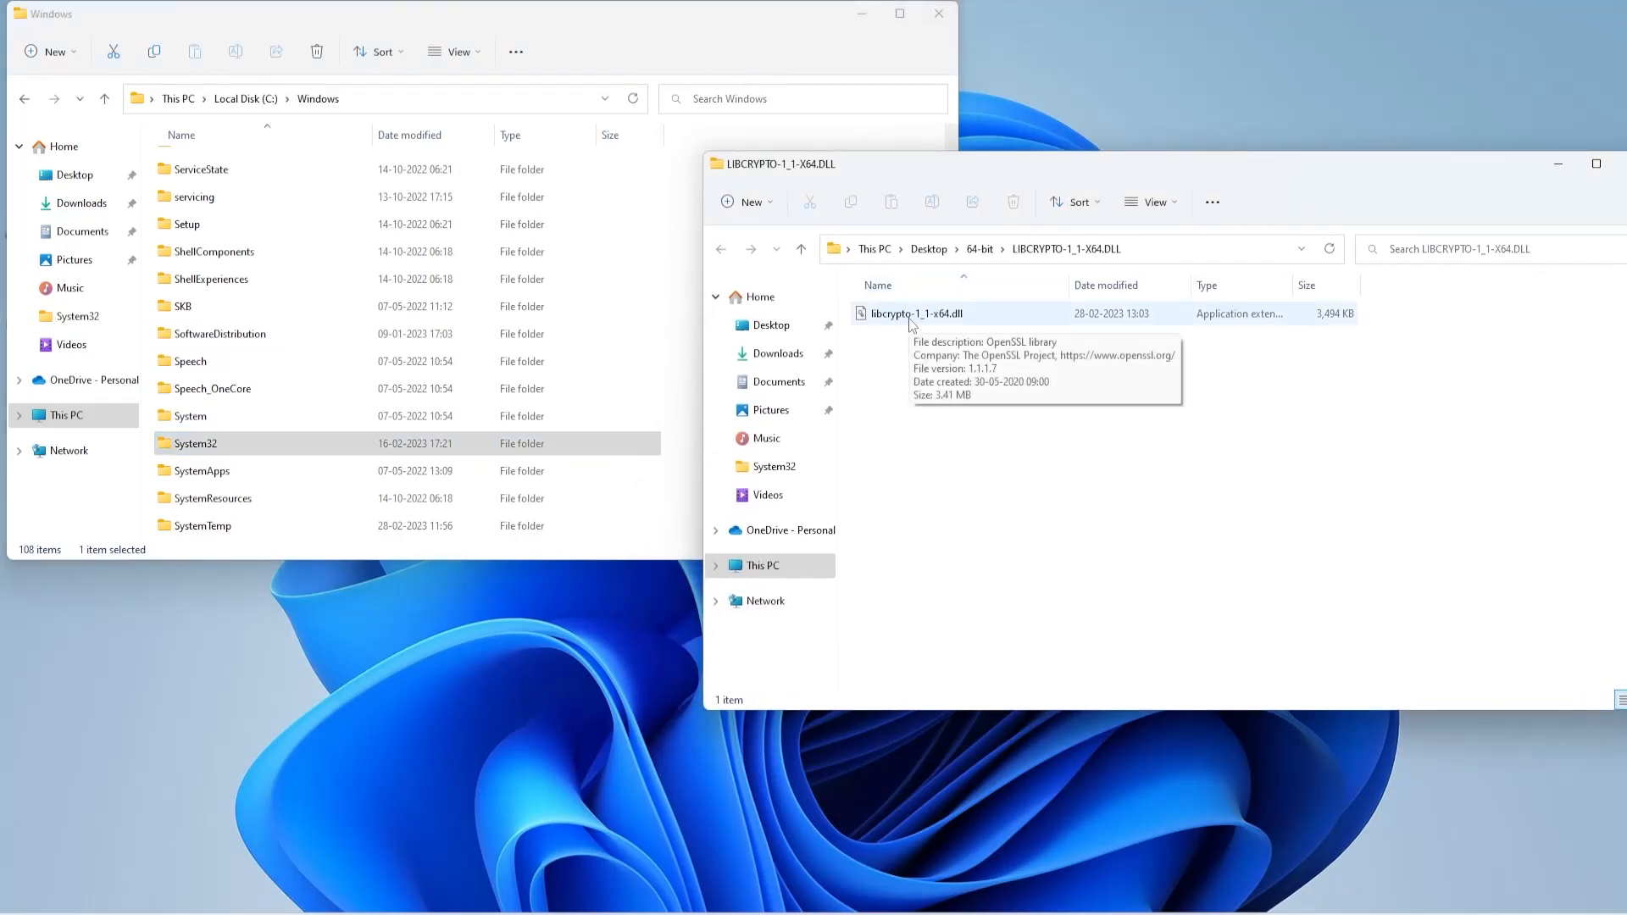
pyautogui.moveTo(915, 312); pyautogui.dragTo(218, 443)
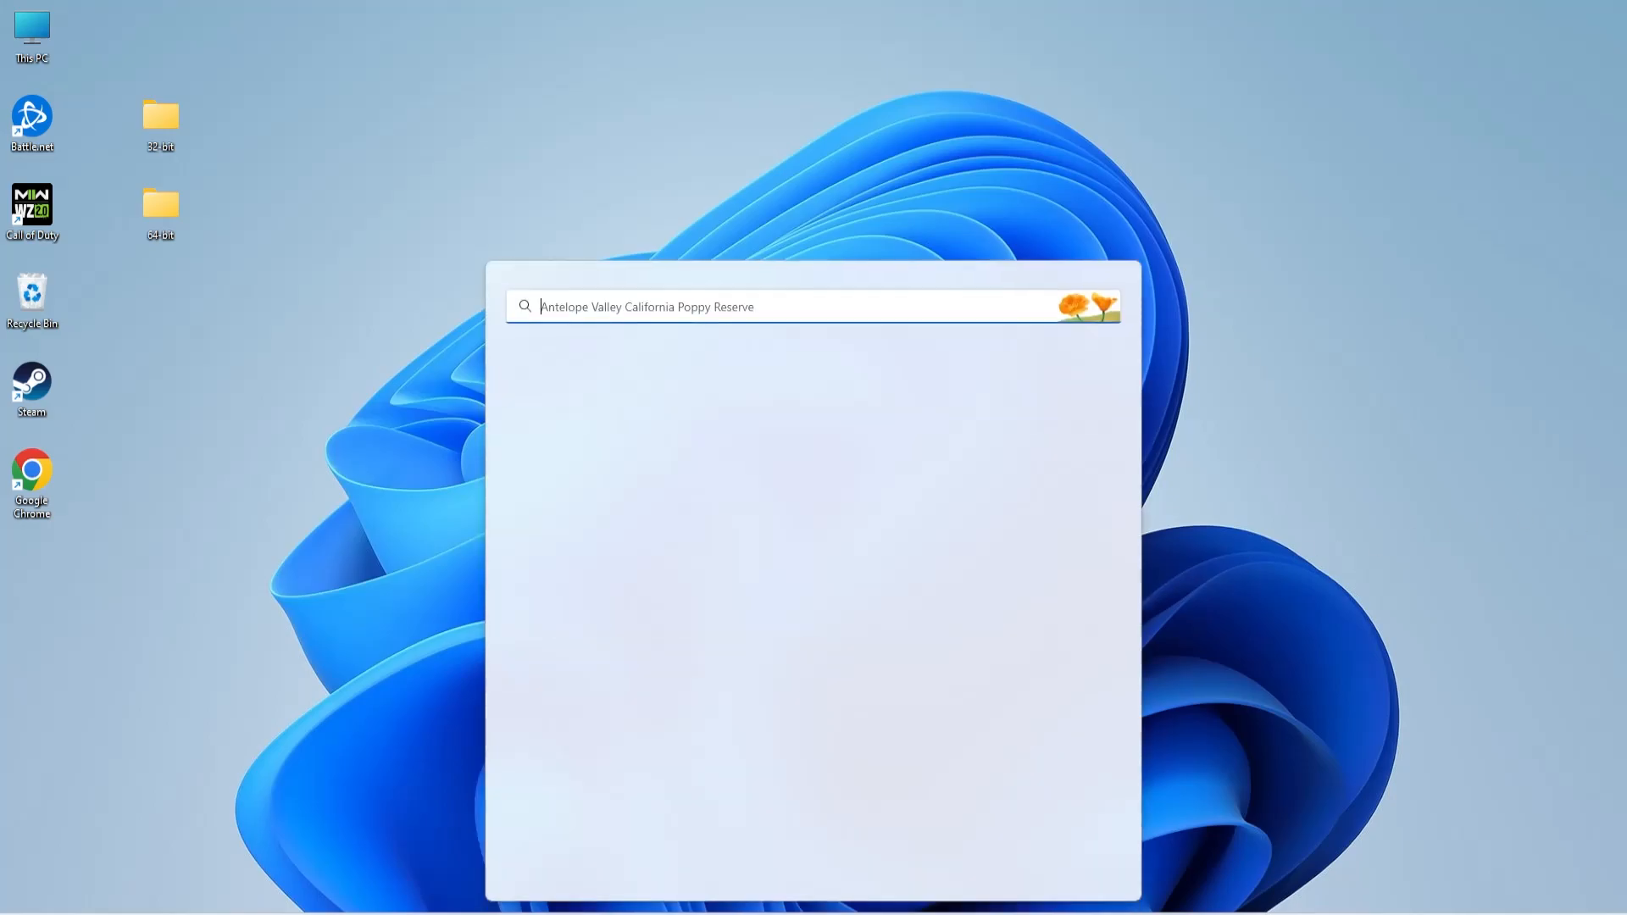
# Open System Information, confirm System Type reads x64-based PC, and close it
pyautogui.write('system in')
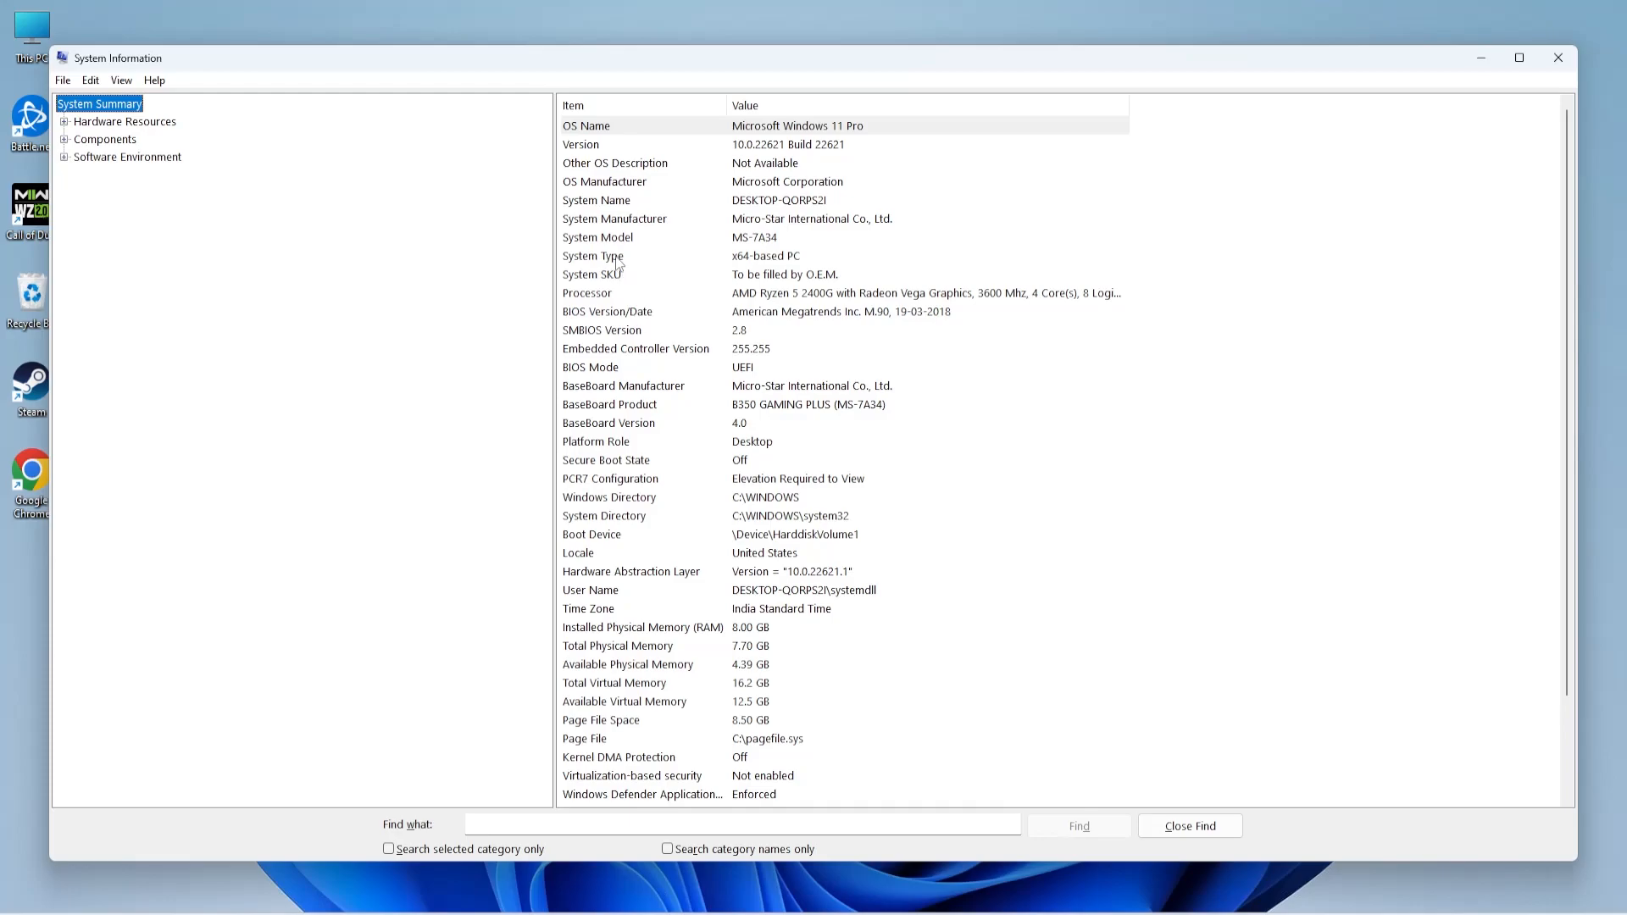
pyautogui.click(593, 256)
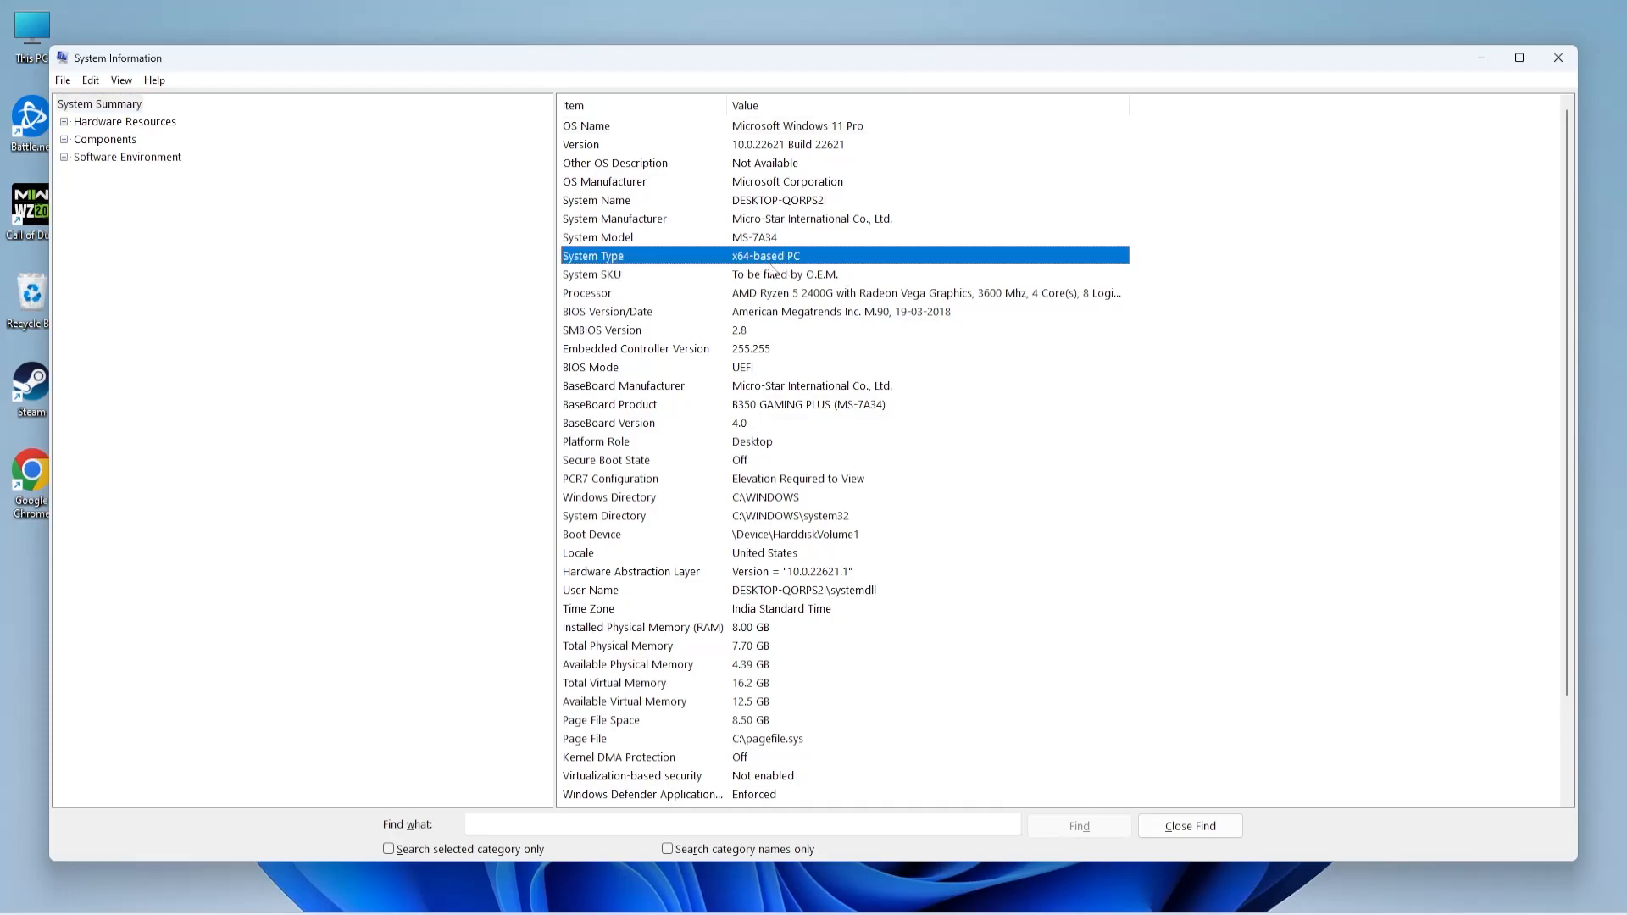
pyautogui.click(1555, 57)
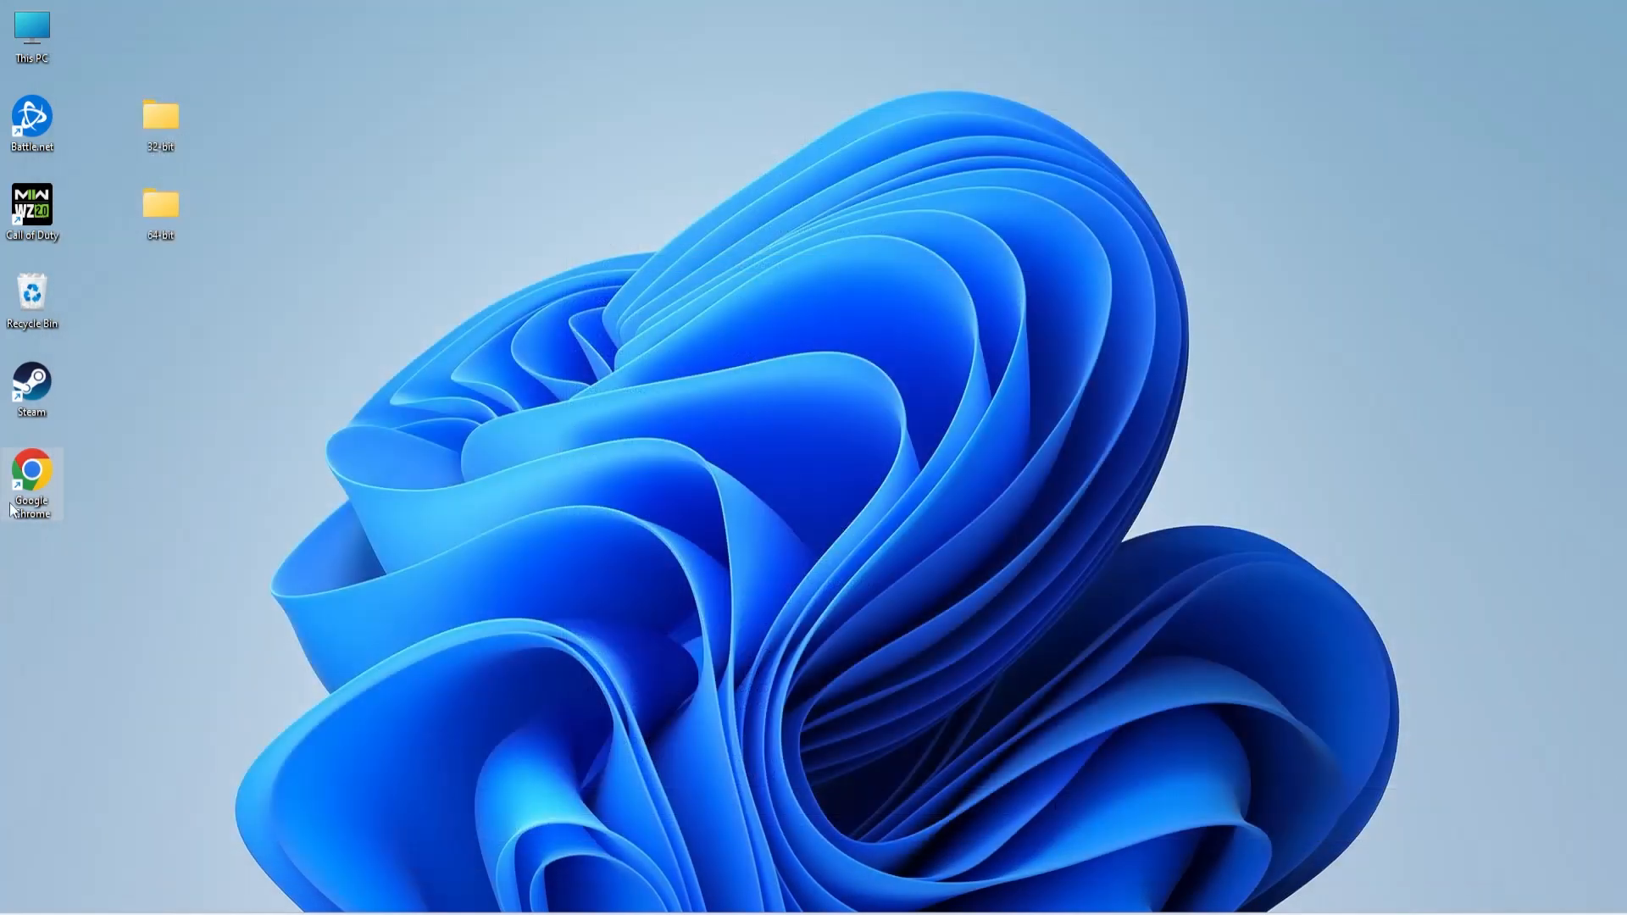
# On Microsoft Learn's latest VC redist page, download vc_redist.x64.exe into Downloads
pyautogui.doubleClick(33, 483)
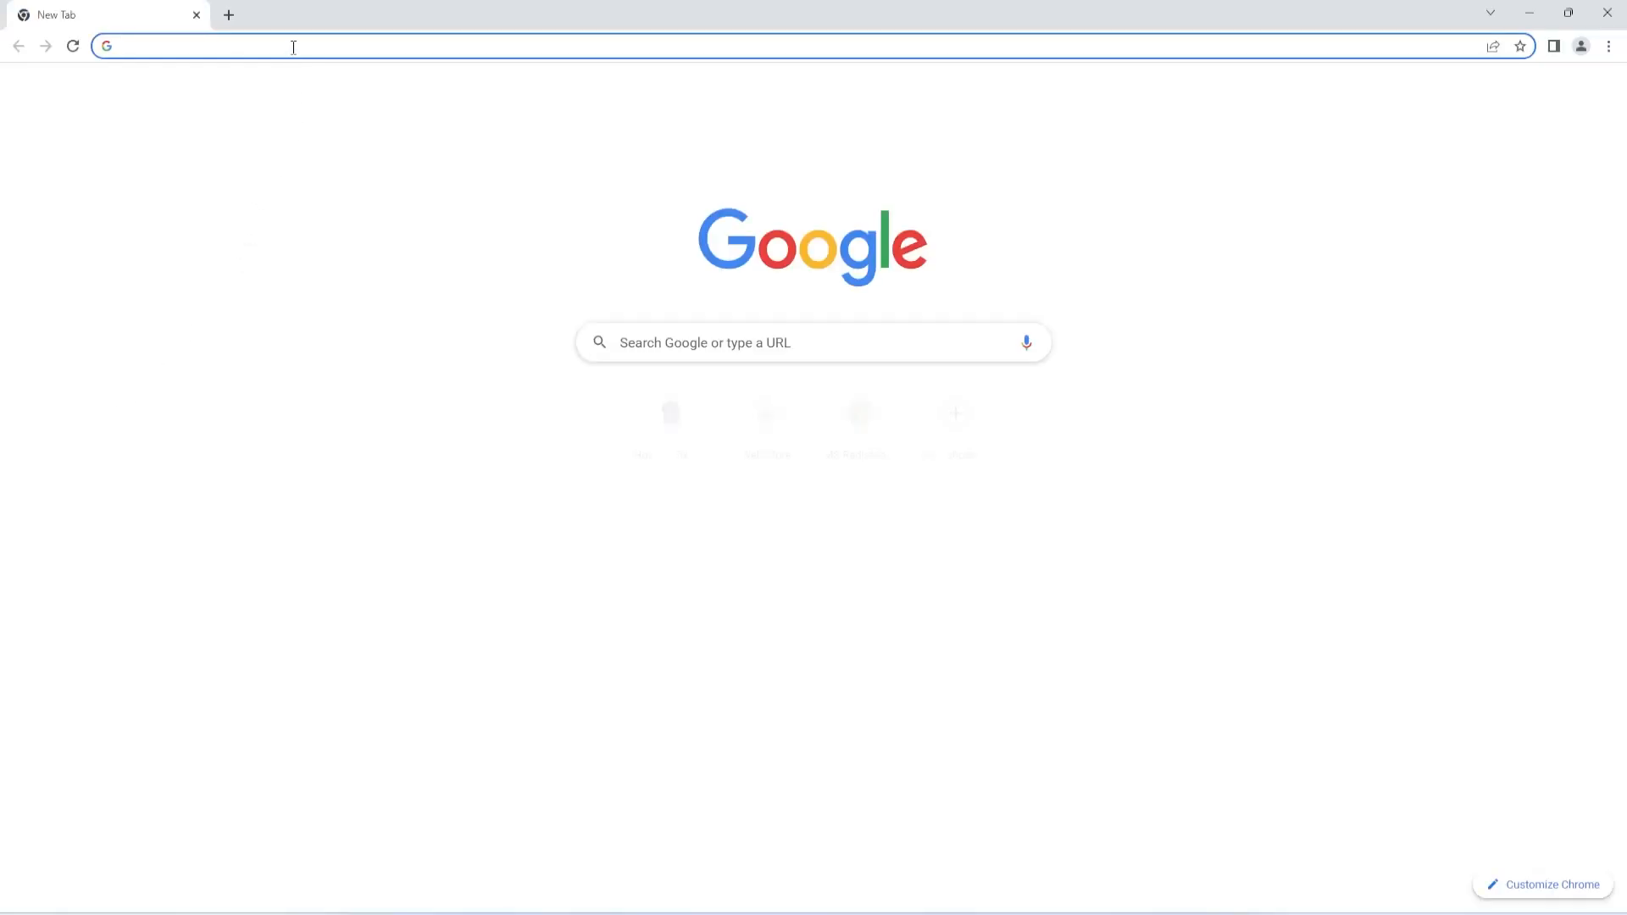
pyautogui.write('learn.microsoft.com/en-us/cpp/windows/latest-supported-vc-redist?view=msvc-170')
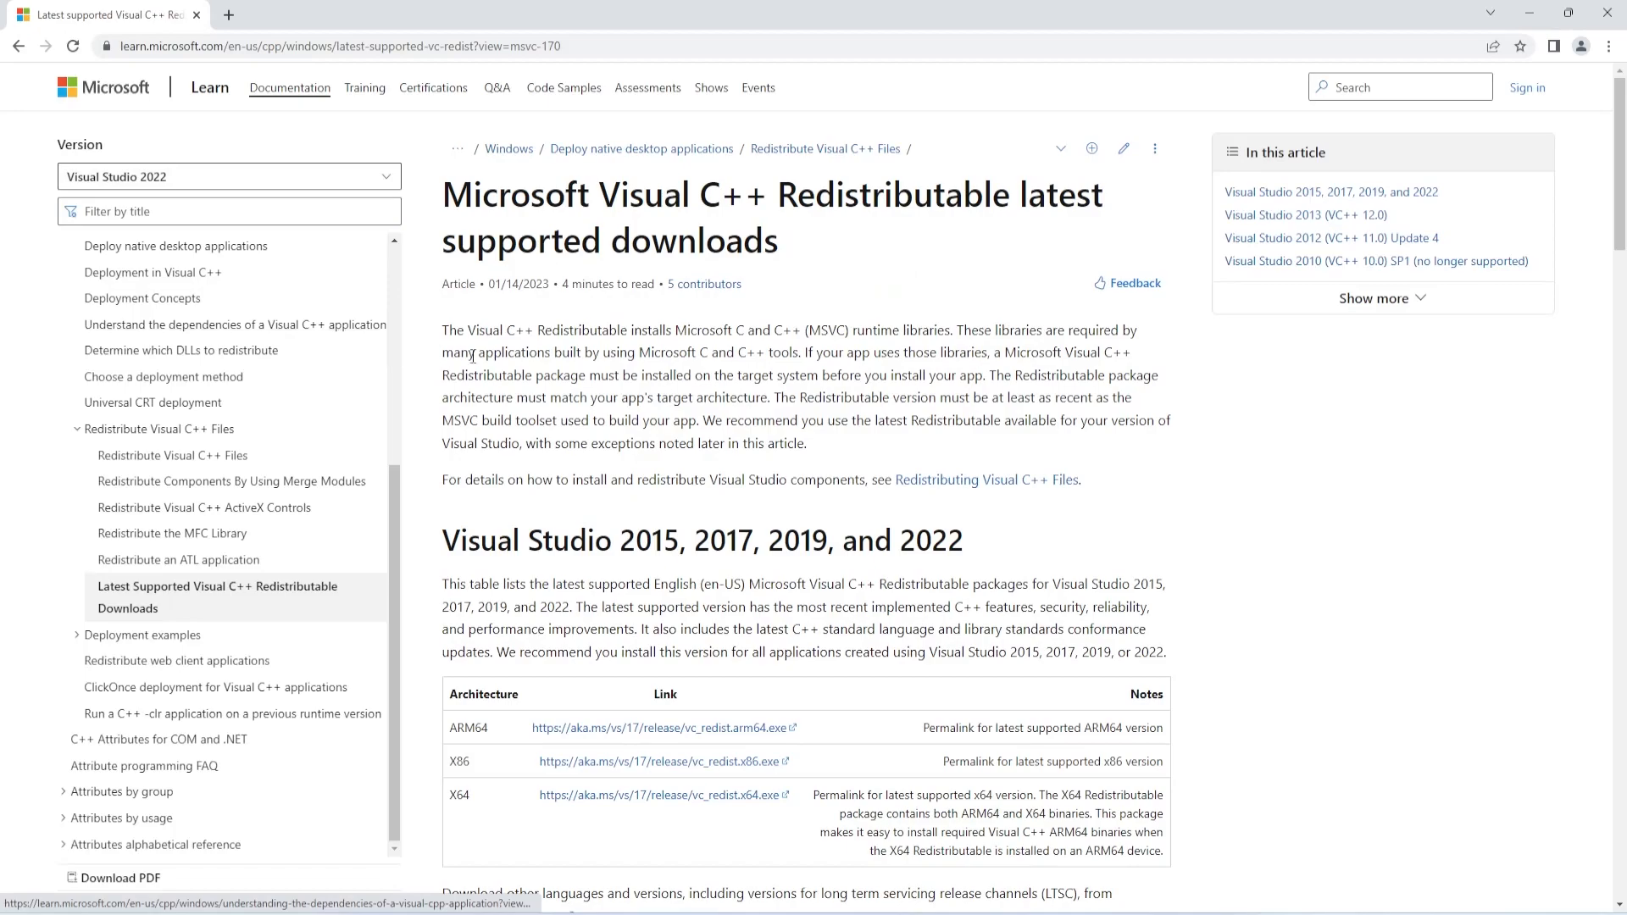
pyautogui.scroll(-3)
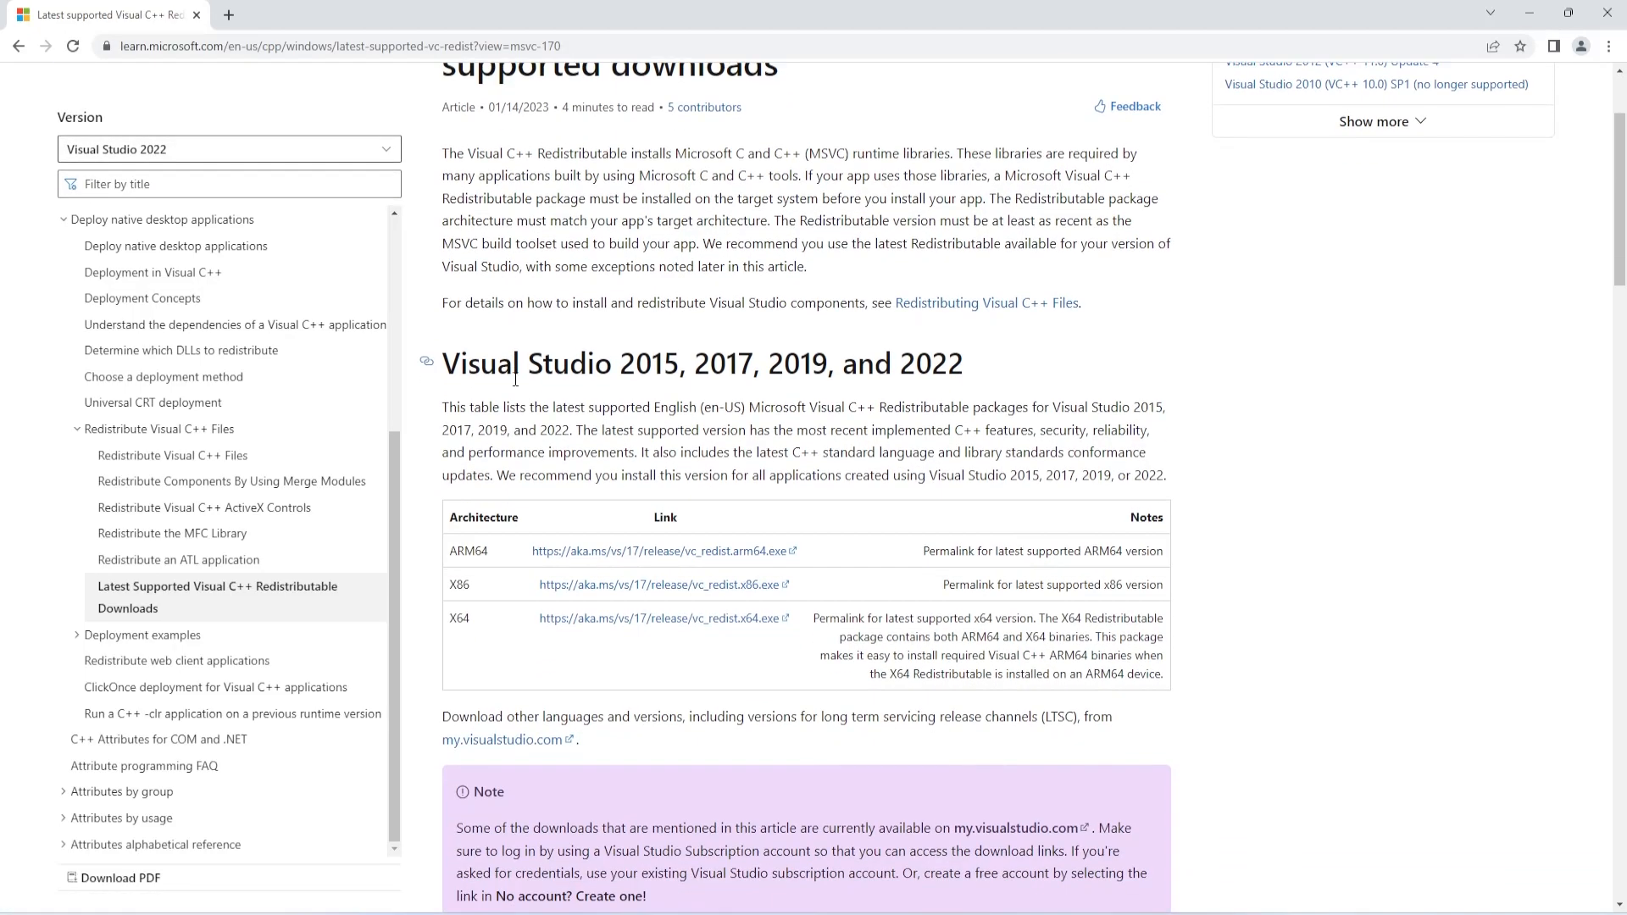
pyautogui.scroll(-3)
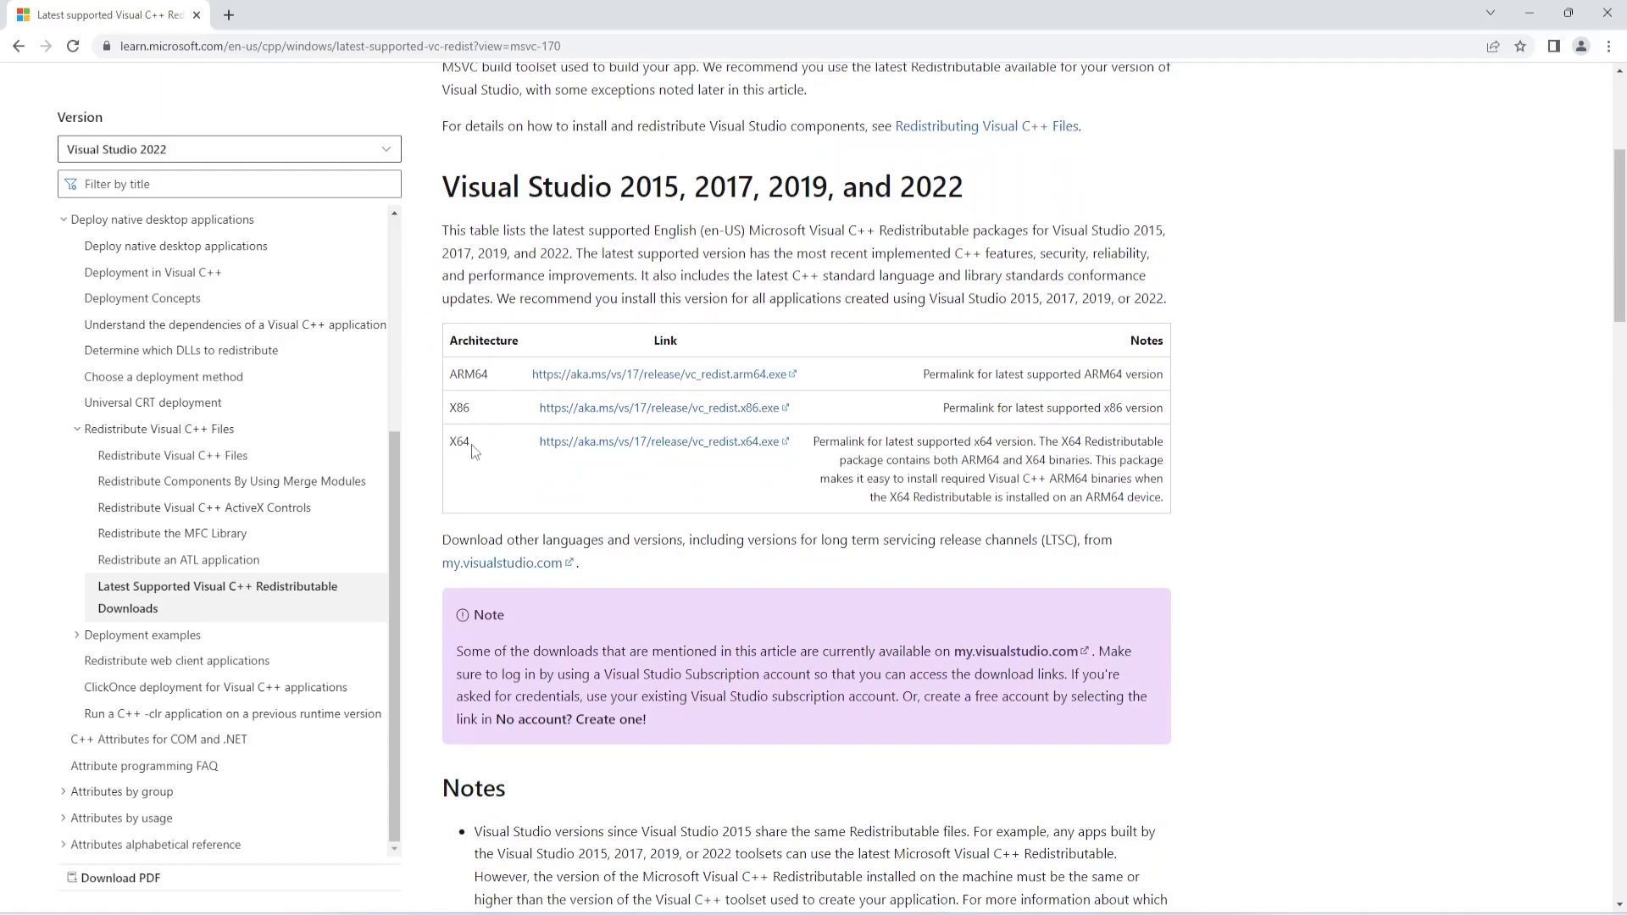
pyautogui.moveTo(451, 448)
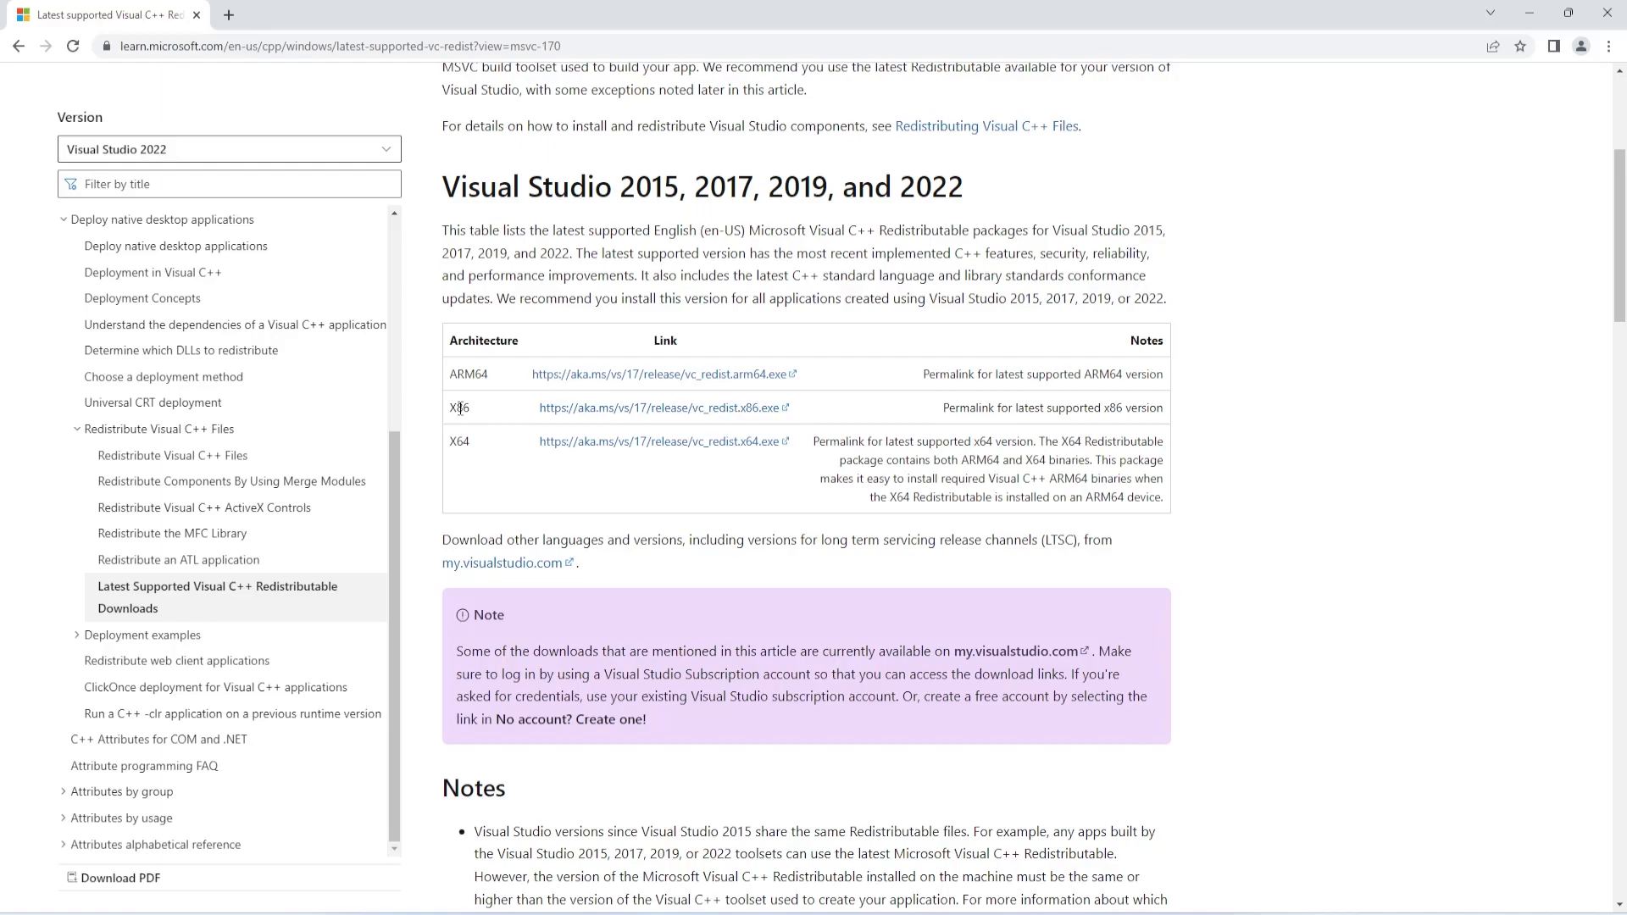
pyautogui.moveTo(489, 458)
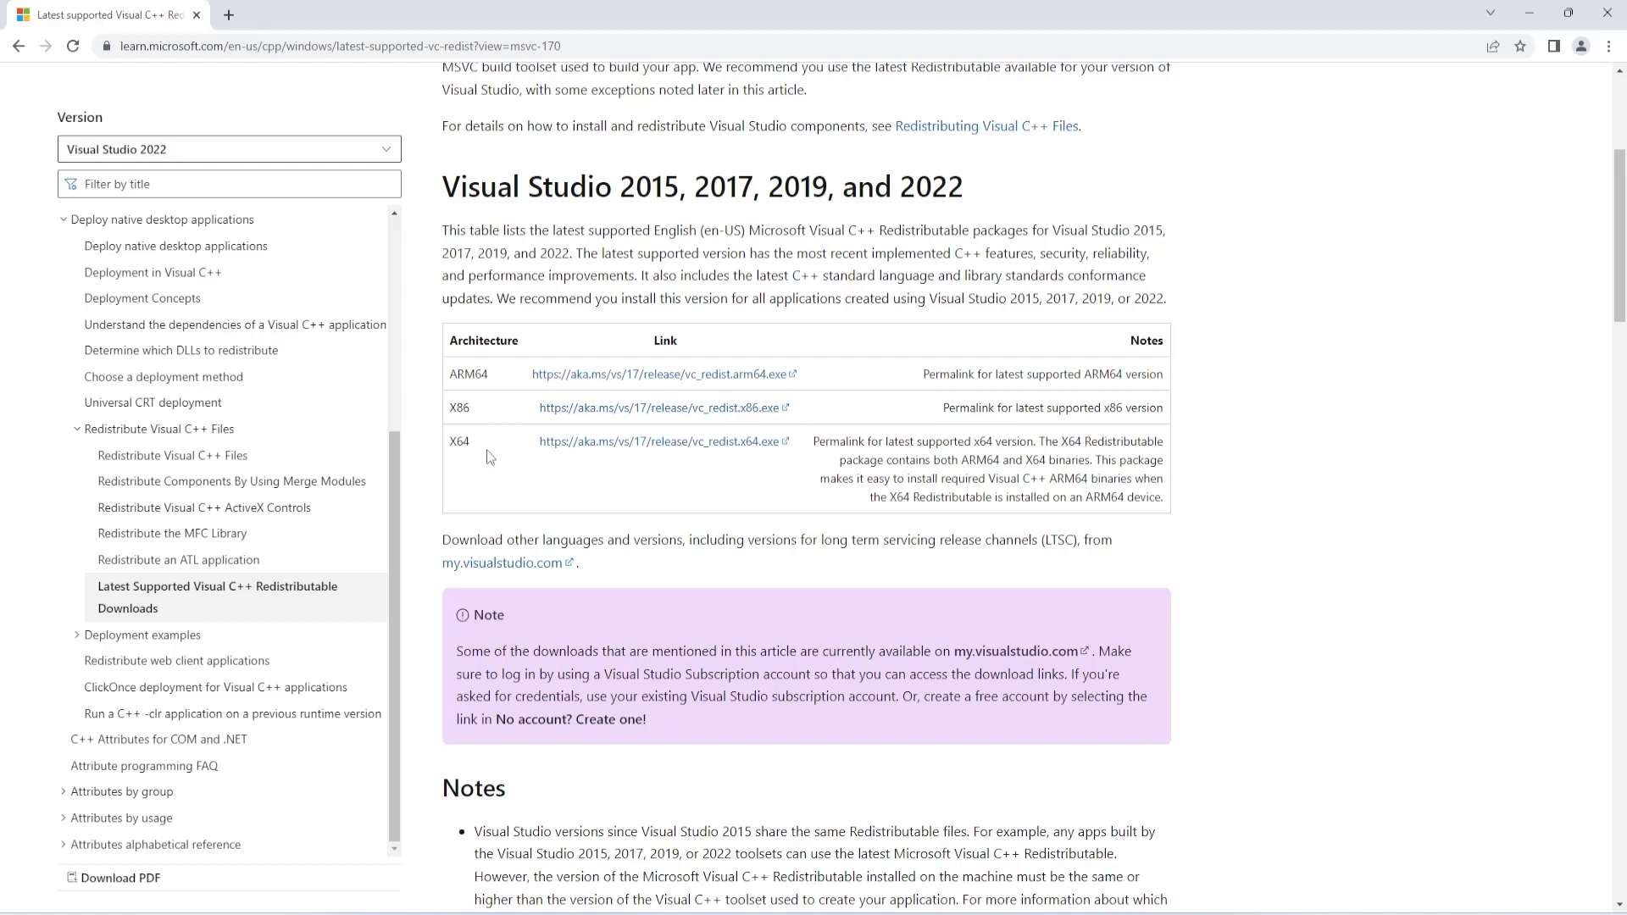
pyautogui.click(658, 441)
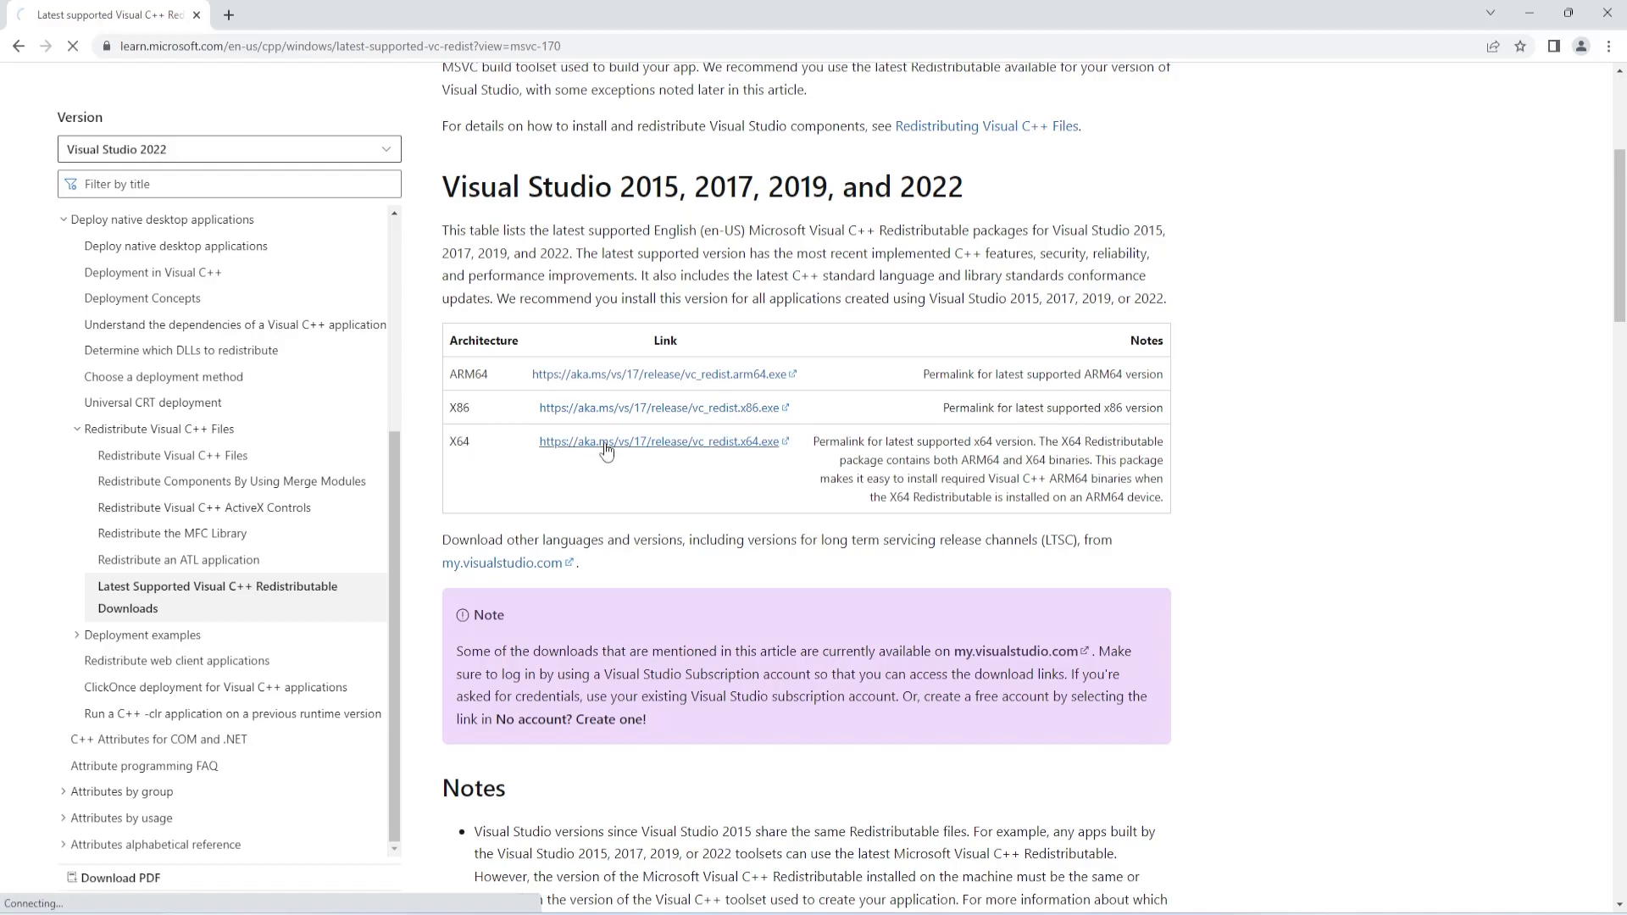
pyautogui.click(662, 441)
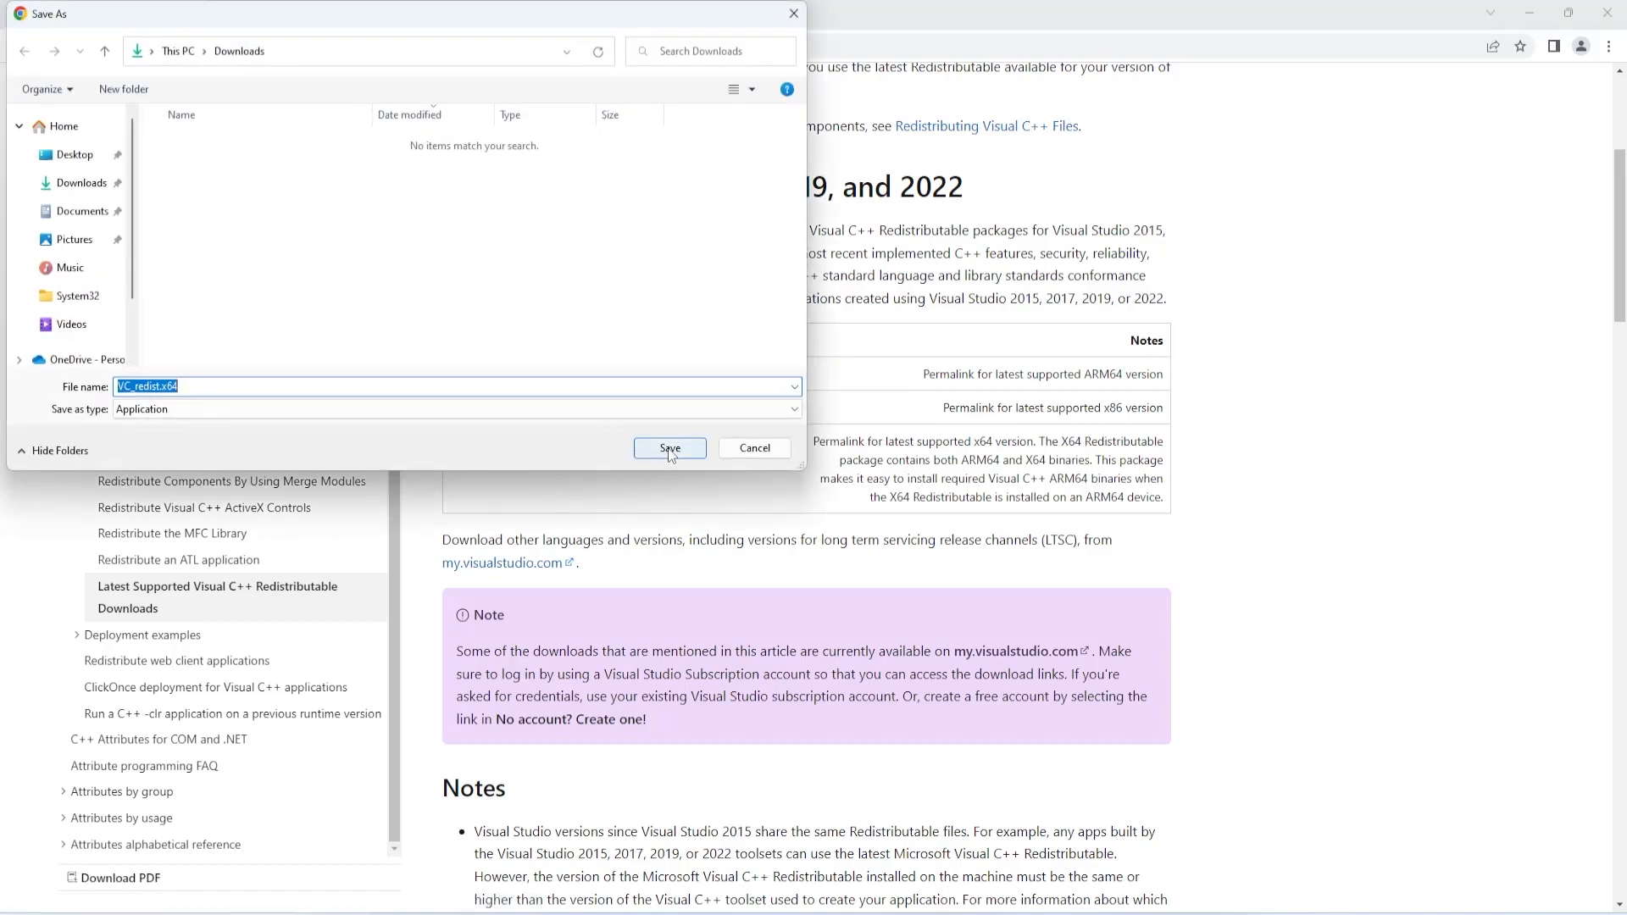
pyautogui.click(670, 448)
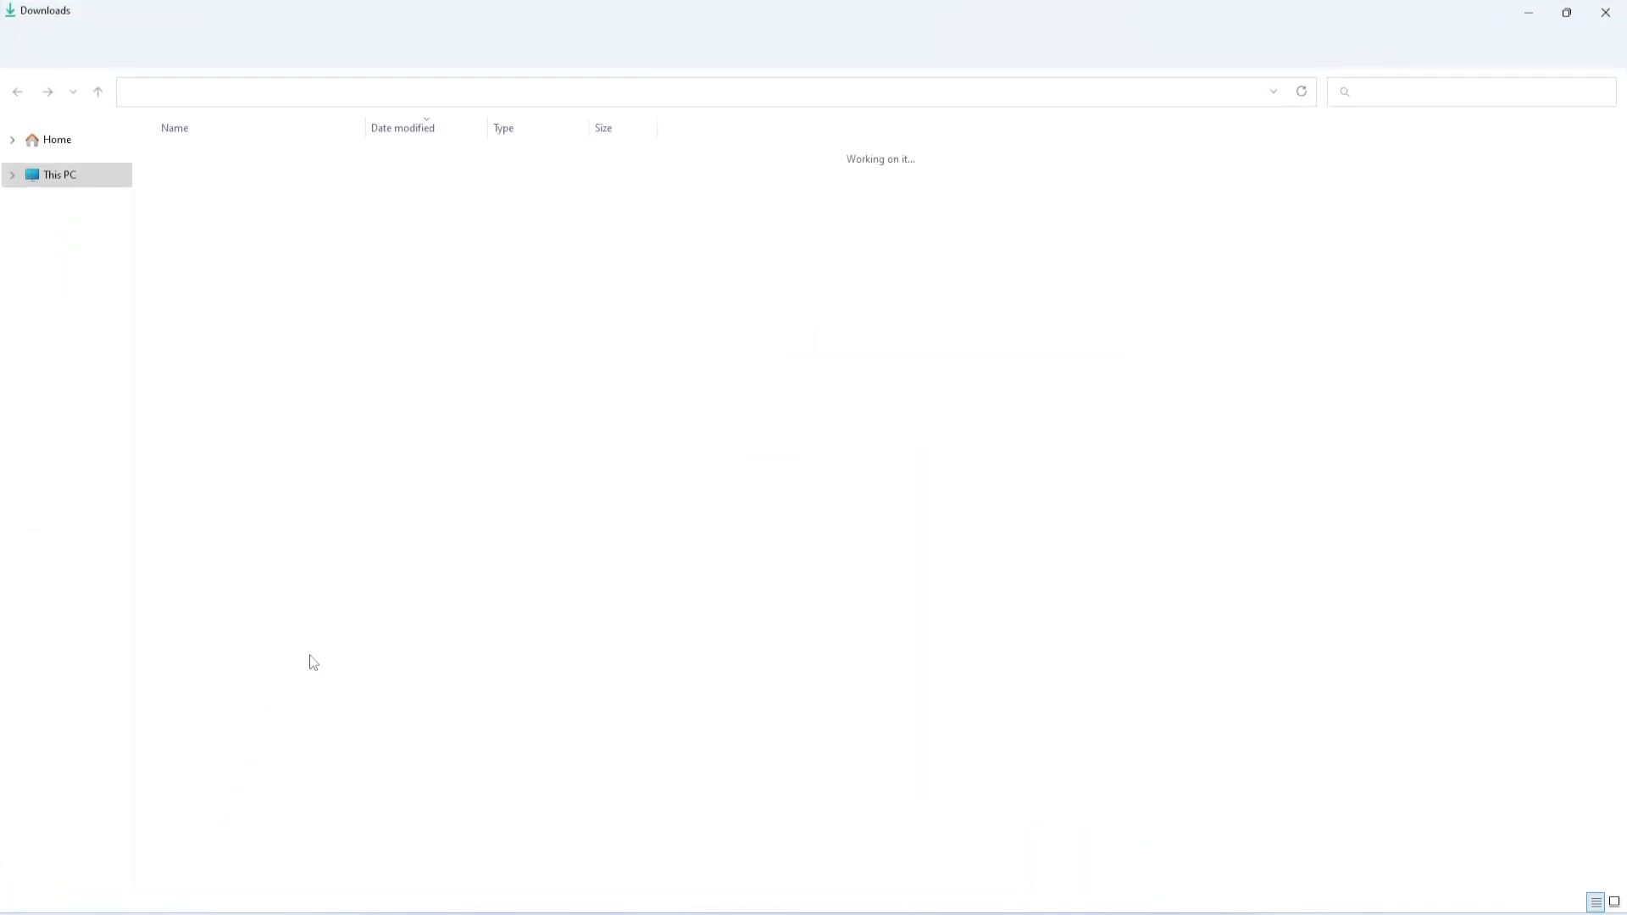
# Check in File Explorer's Downloads folder that VC_redist.x64 is listed
pyautogui.rightClick(195, 181)
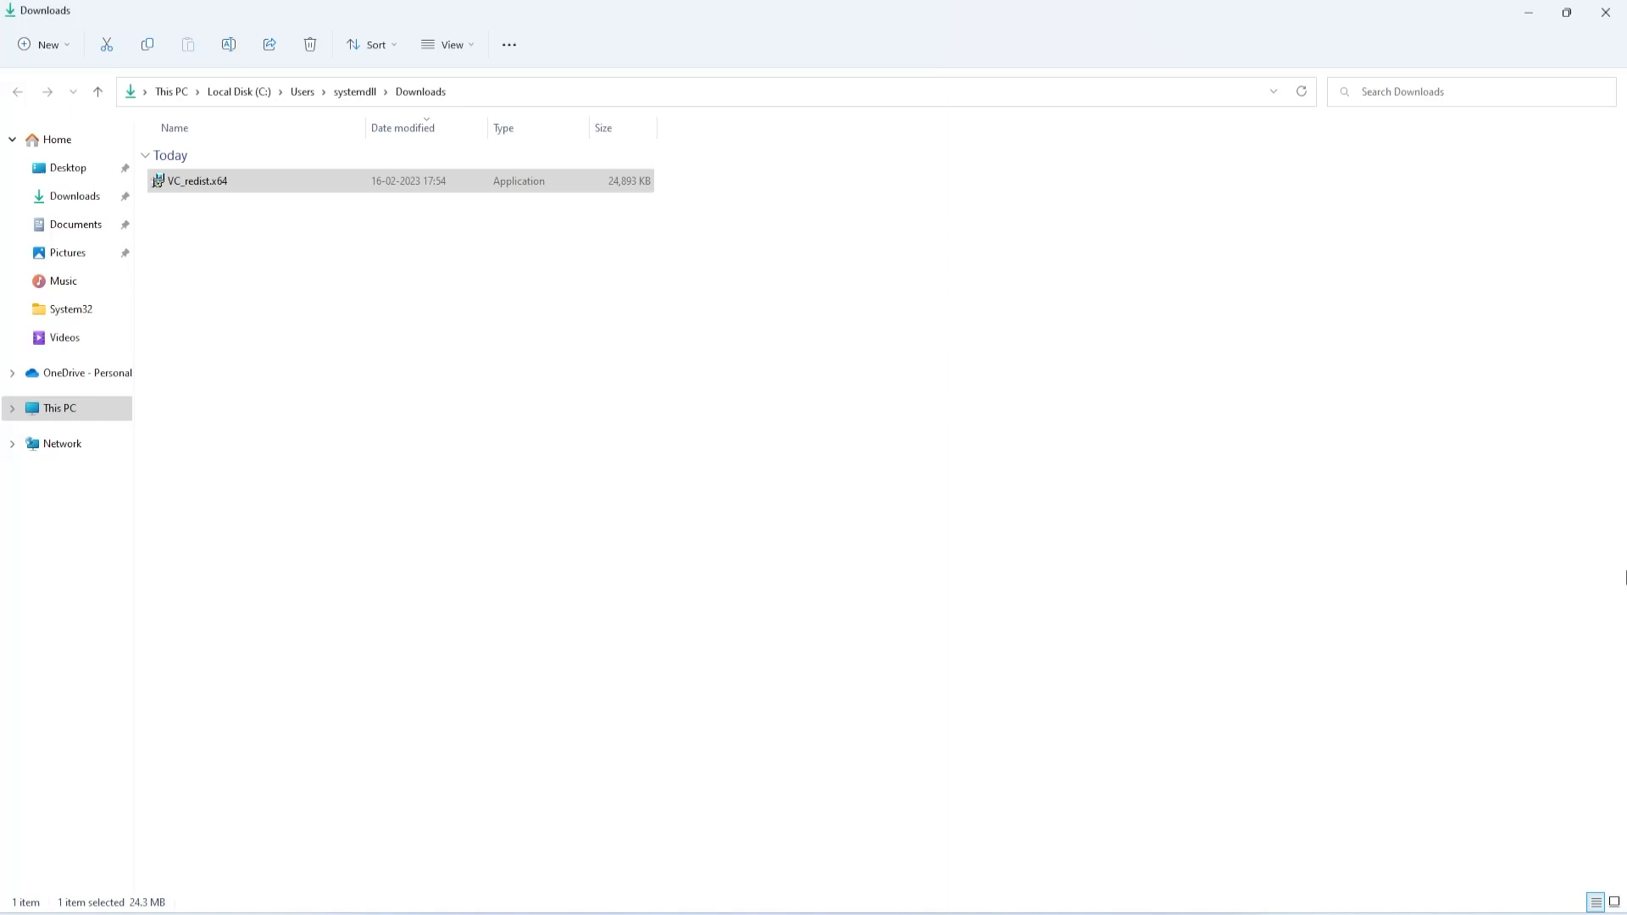
pyautogui.moveTo(1120, 744)
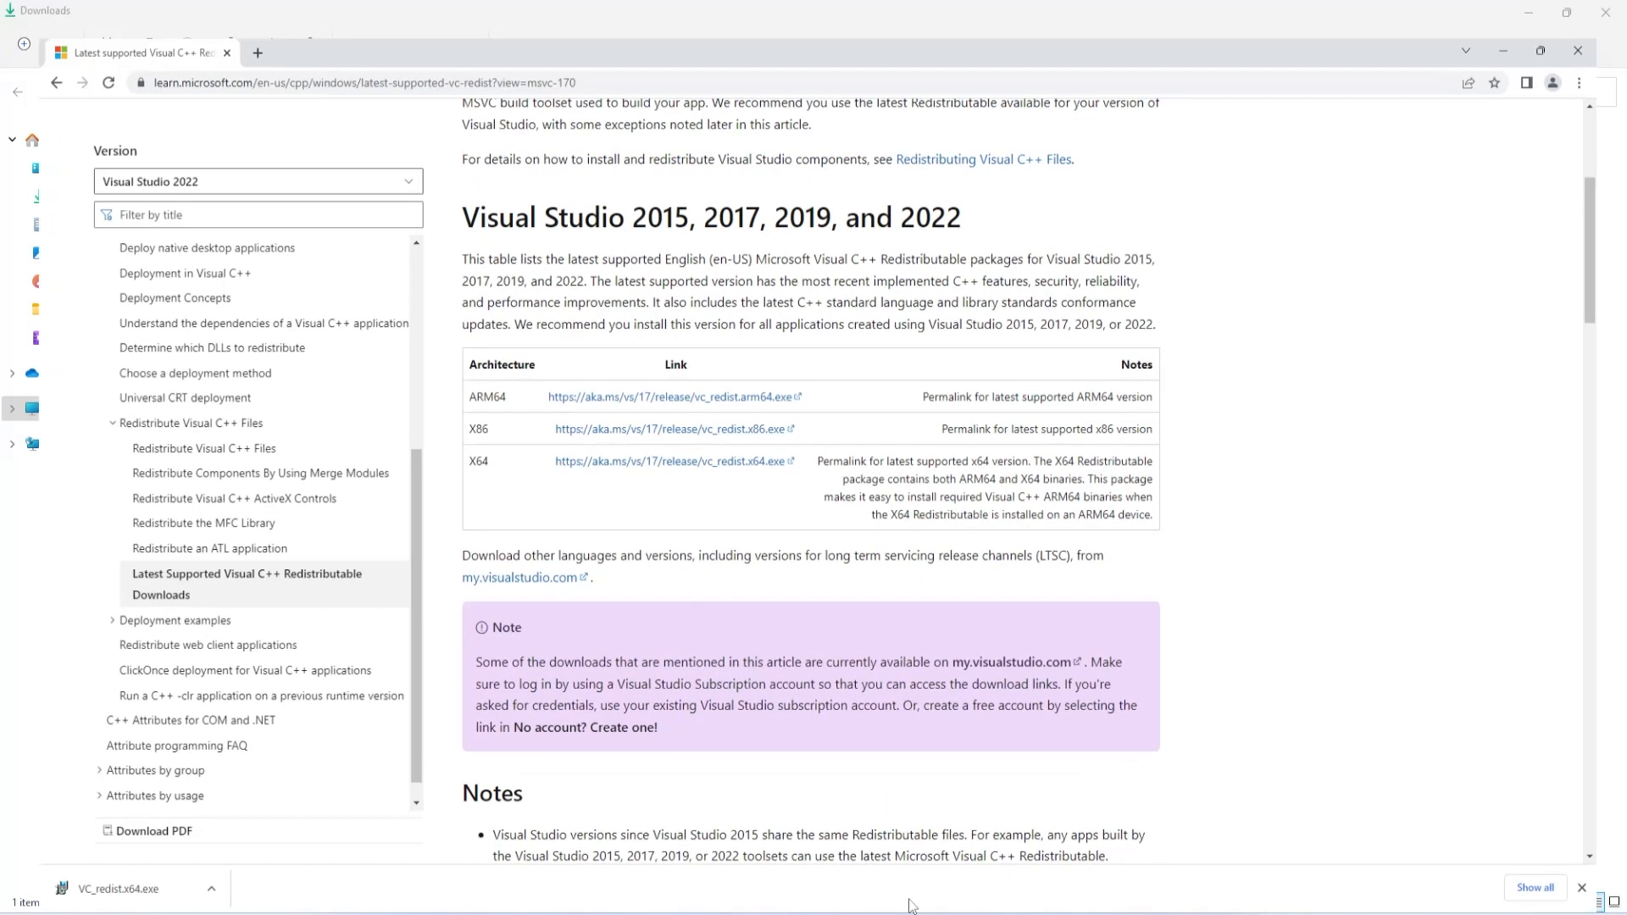
# Review the Microsoft Visual C++ redistributable downloads page in a new tab
pyautogui.click(256, 52)
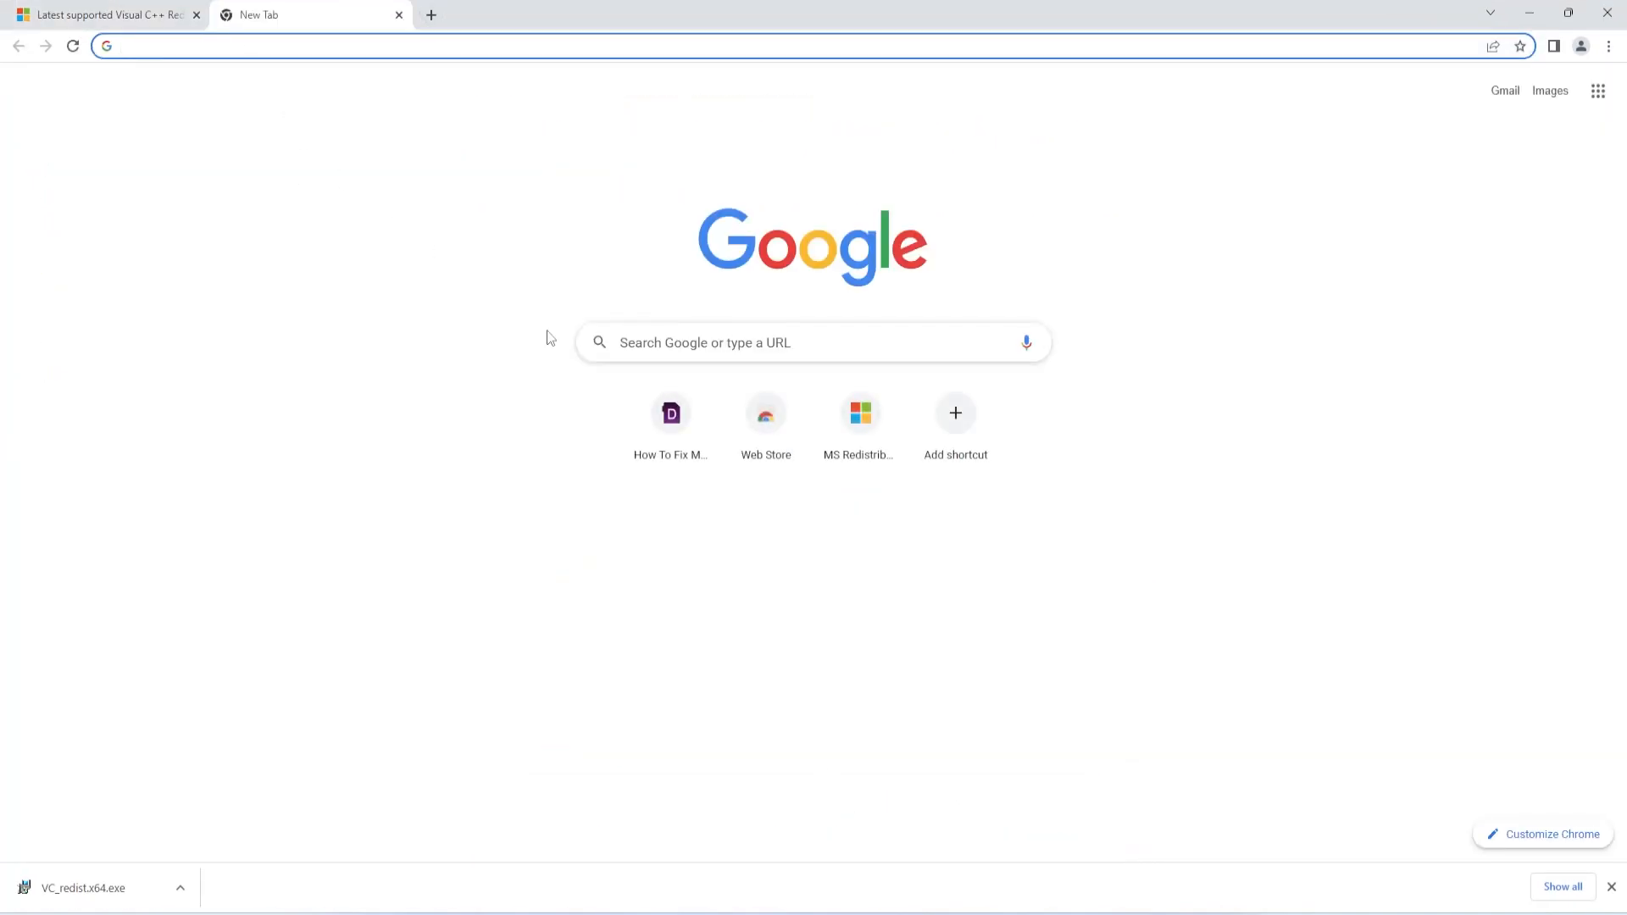
pyautogui.click(859, 414)
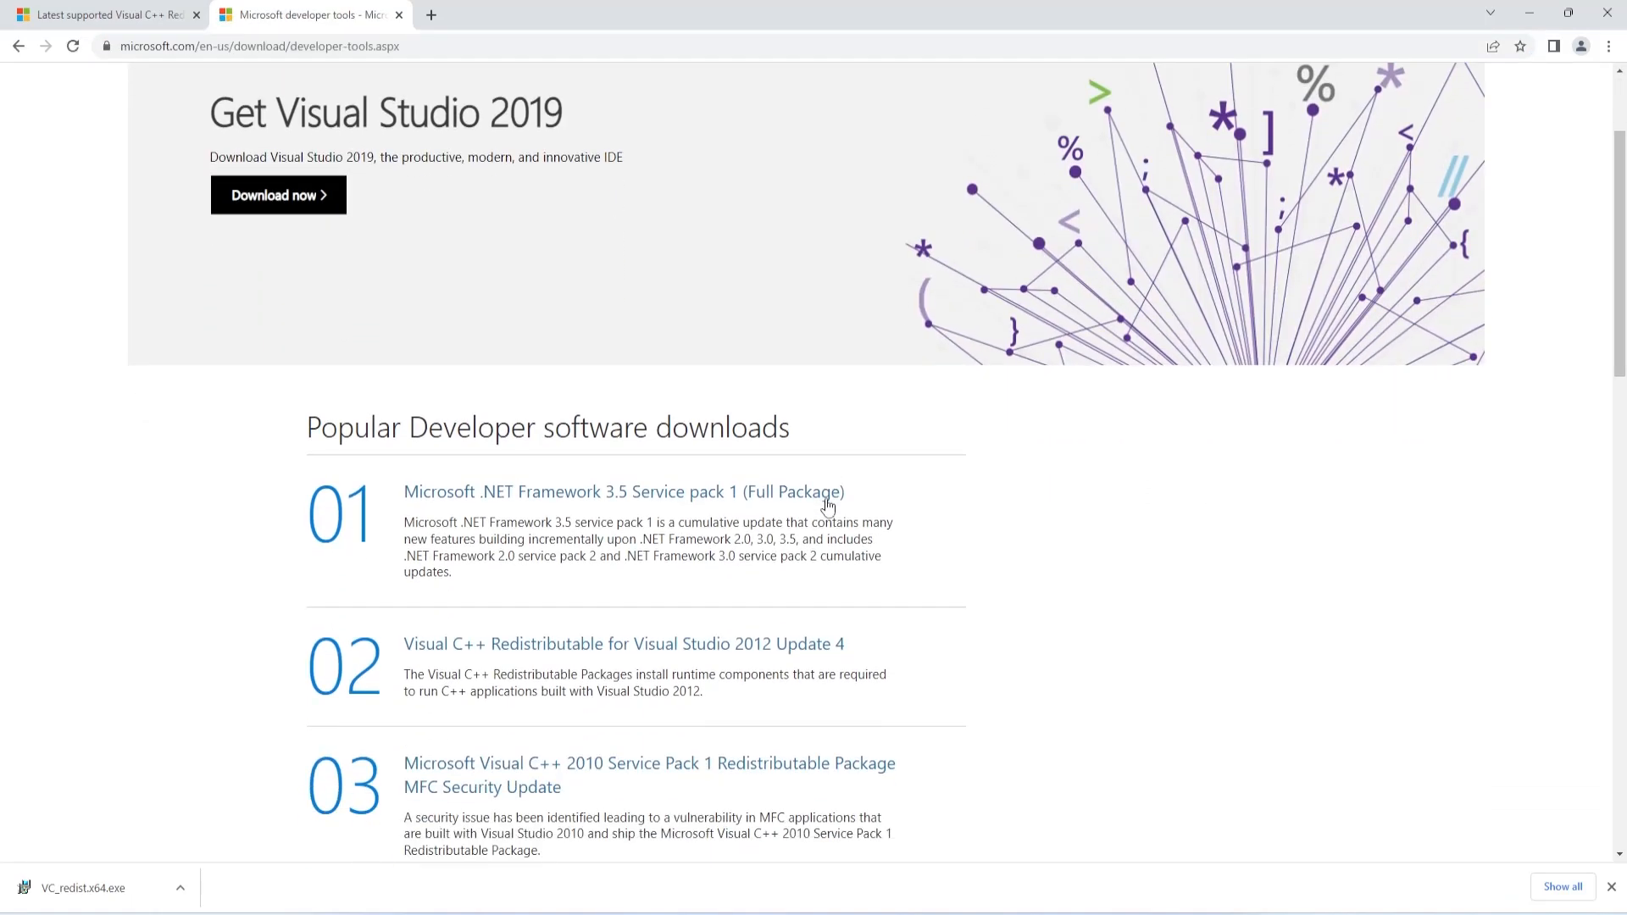
pyautogui.scroll(-3)
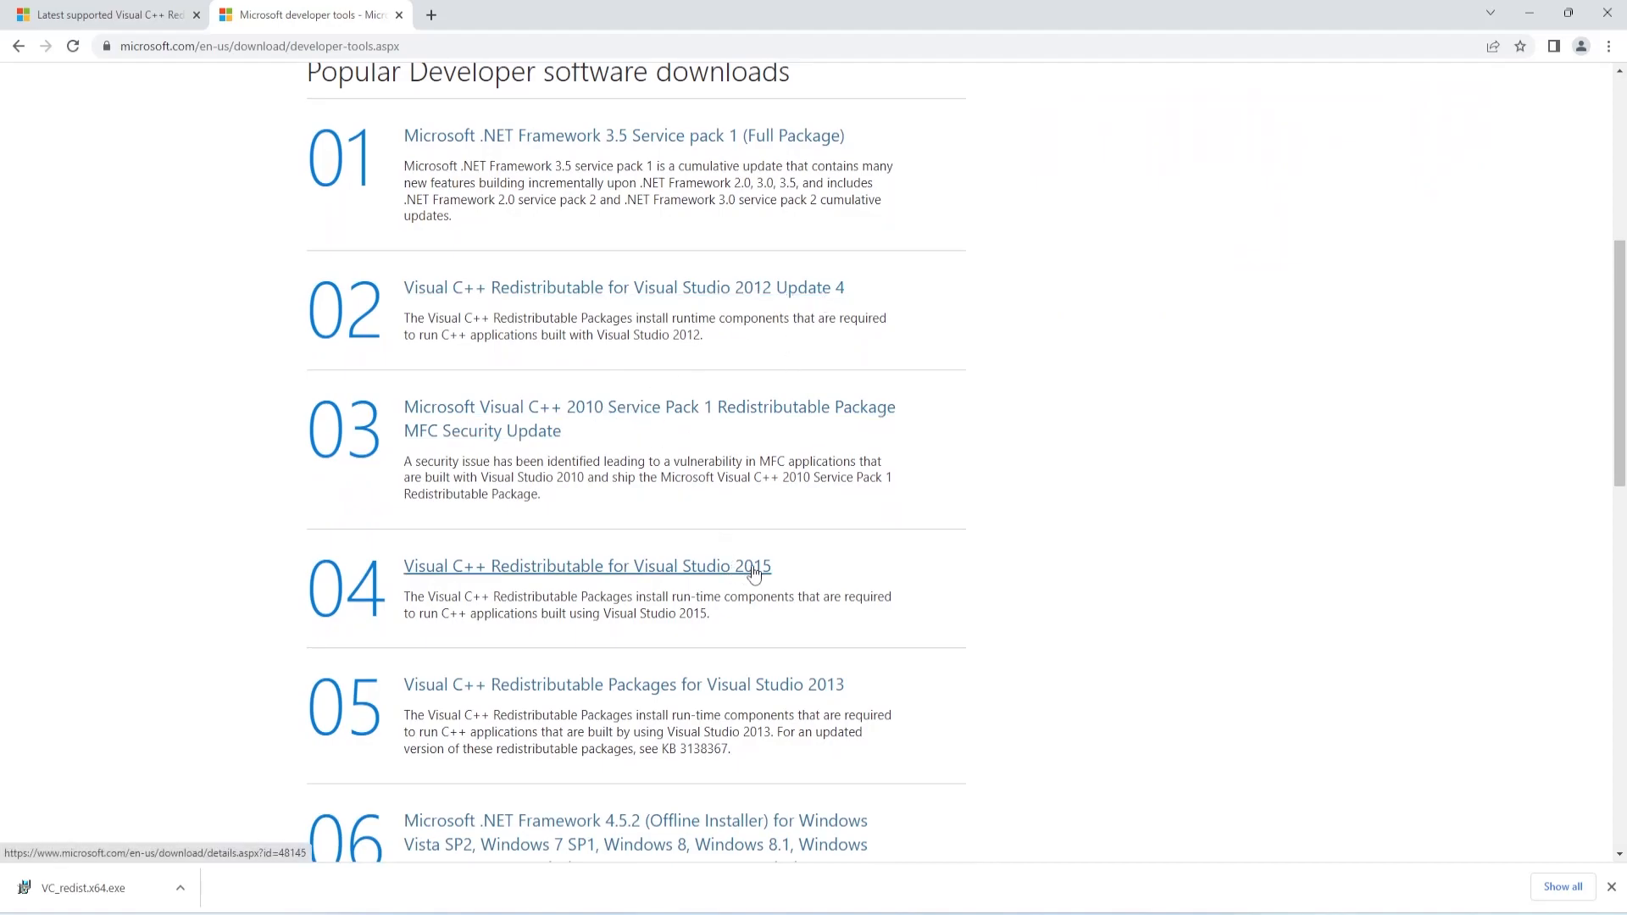
pyautogui.moveTo(866, 683)
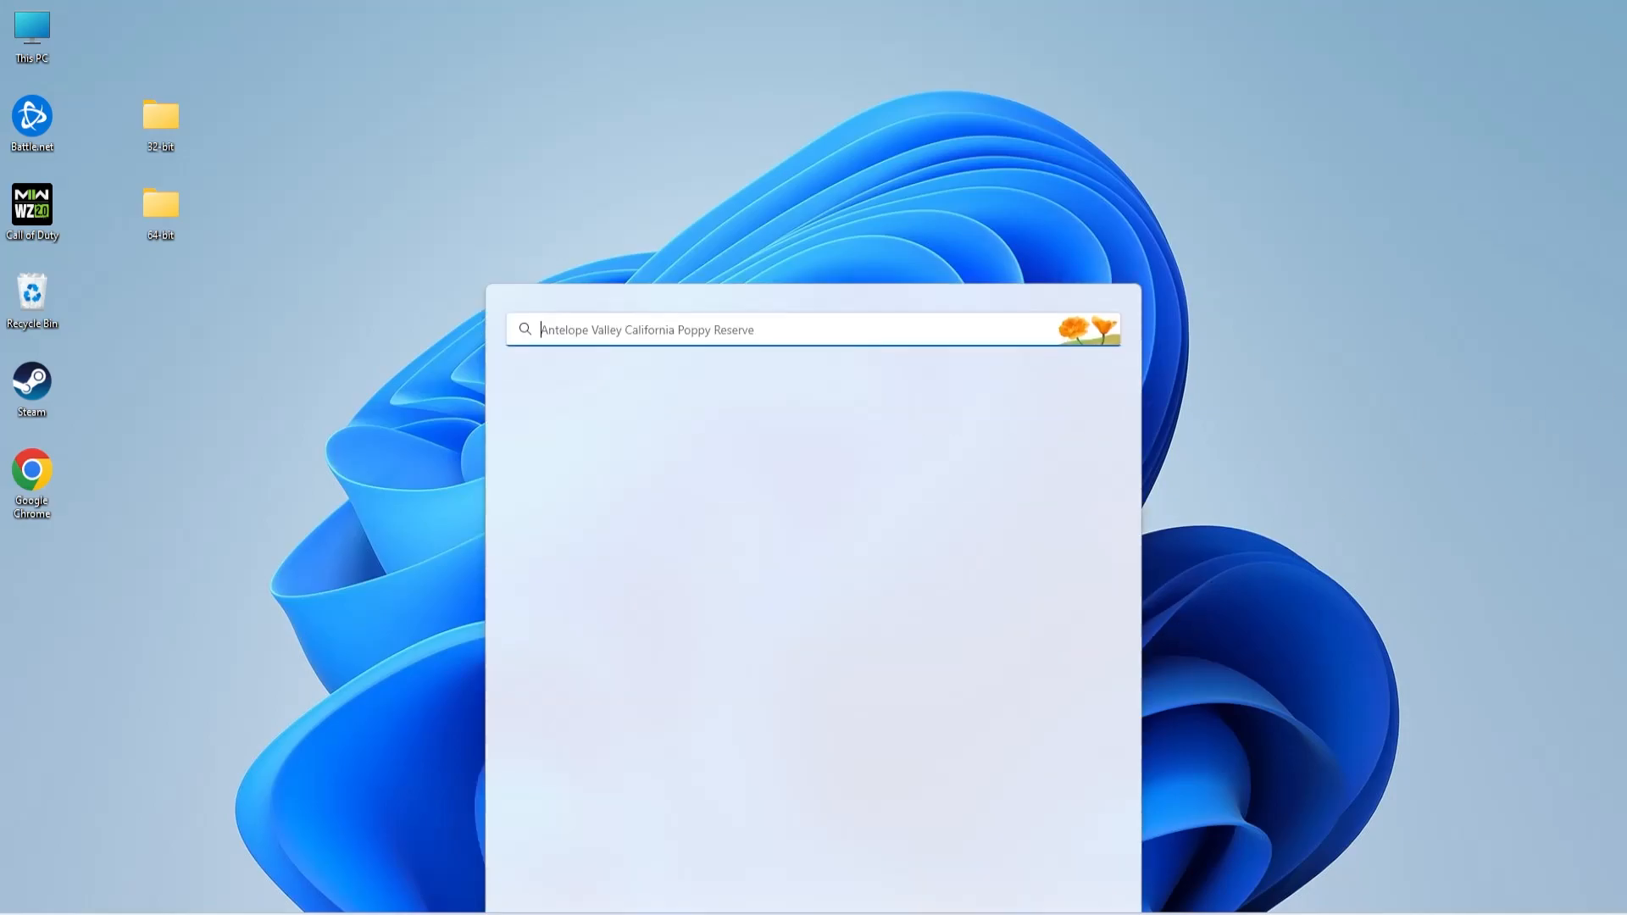
# Launch Command Prompt as administrator from Windows search (cmd)
pyautogui.write('cmd')
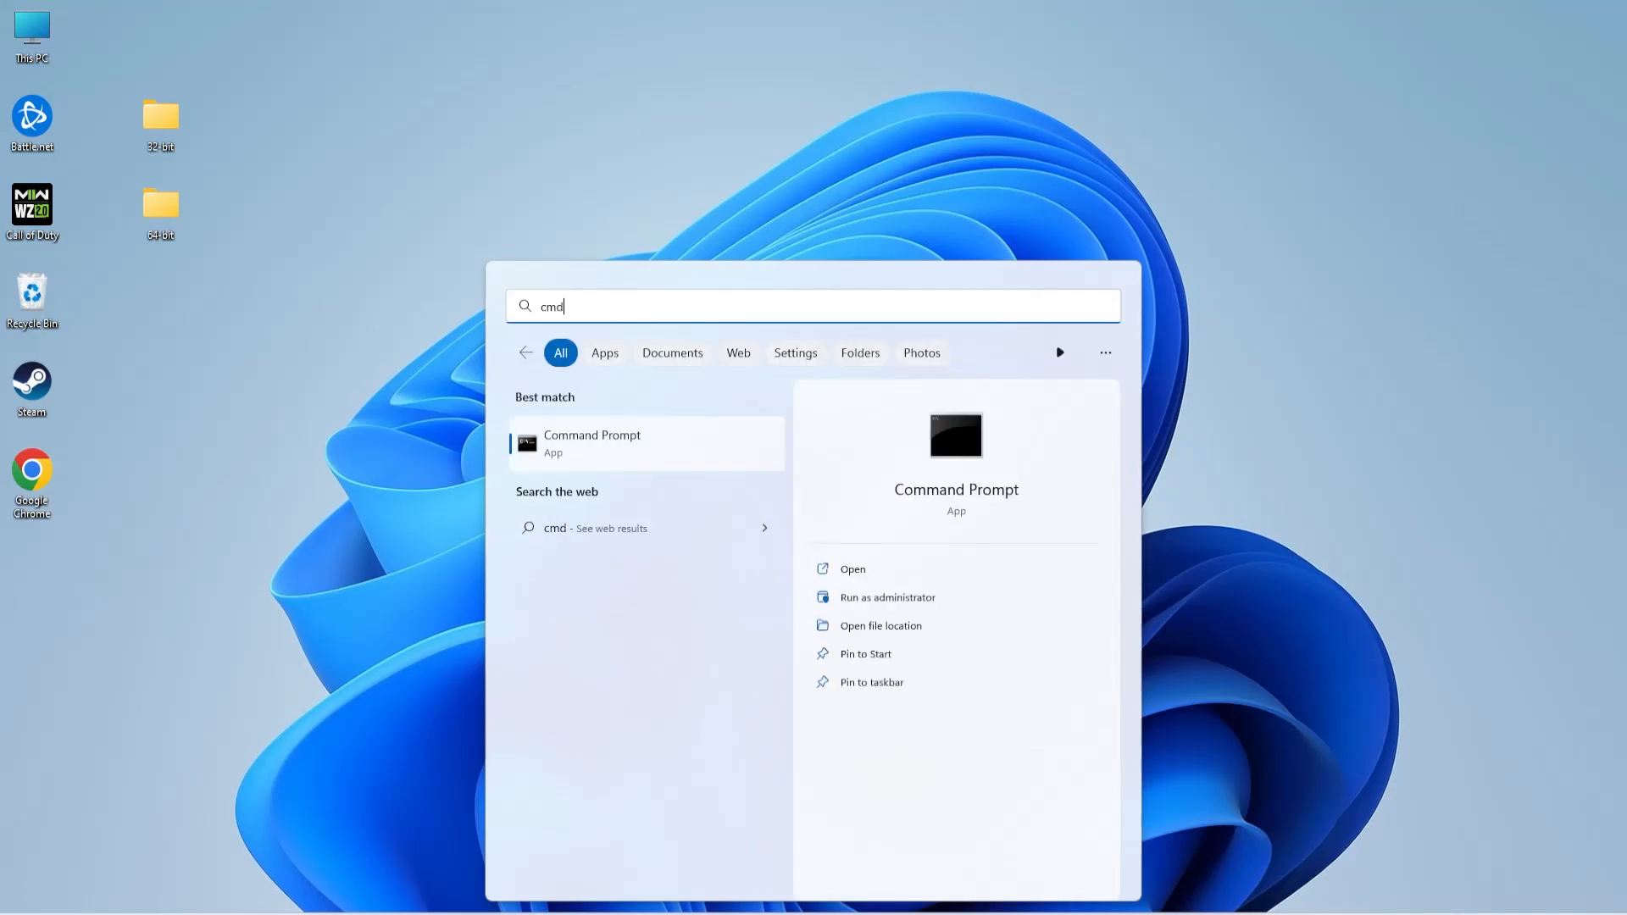
pyautogui.moveTo(890, 607)
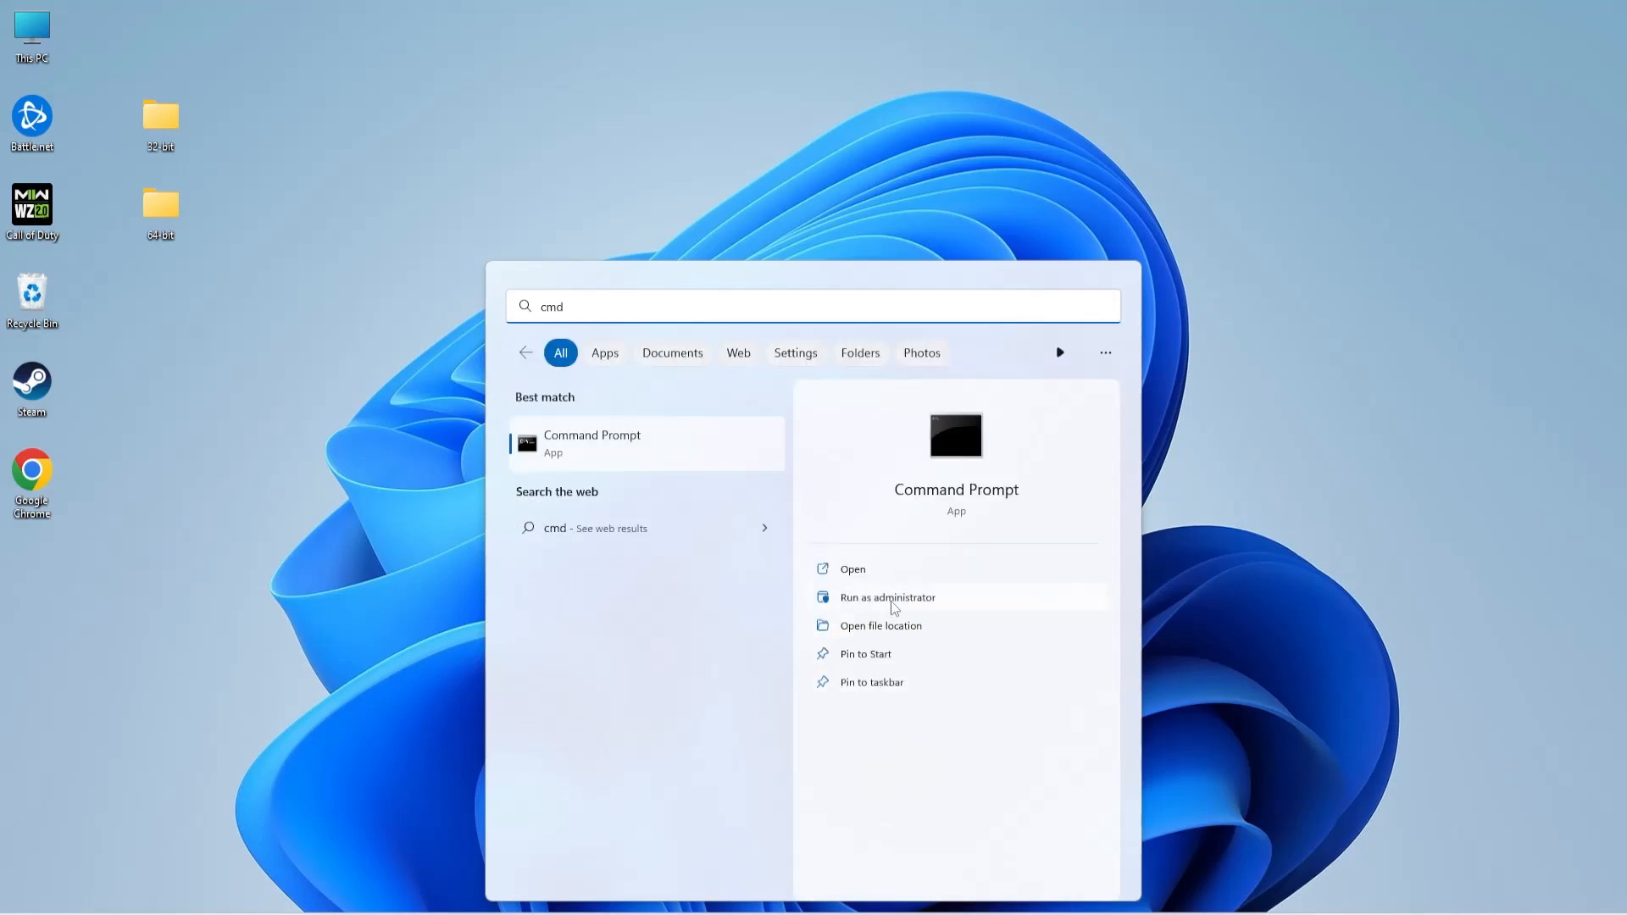
pyautogui.click(886, 596)
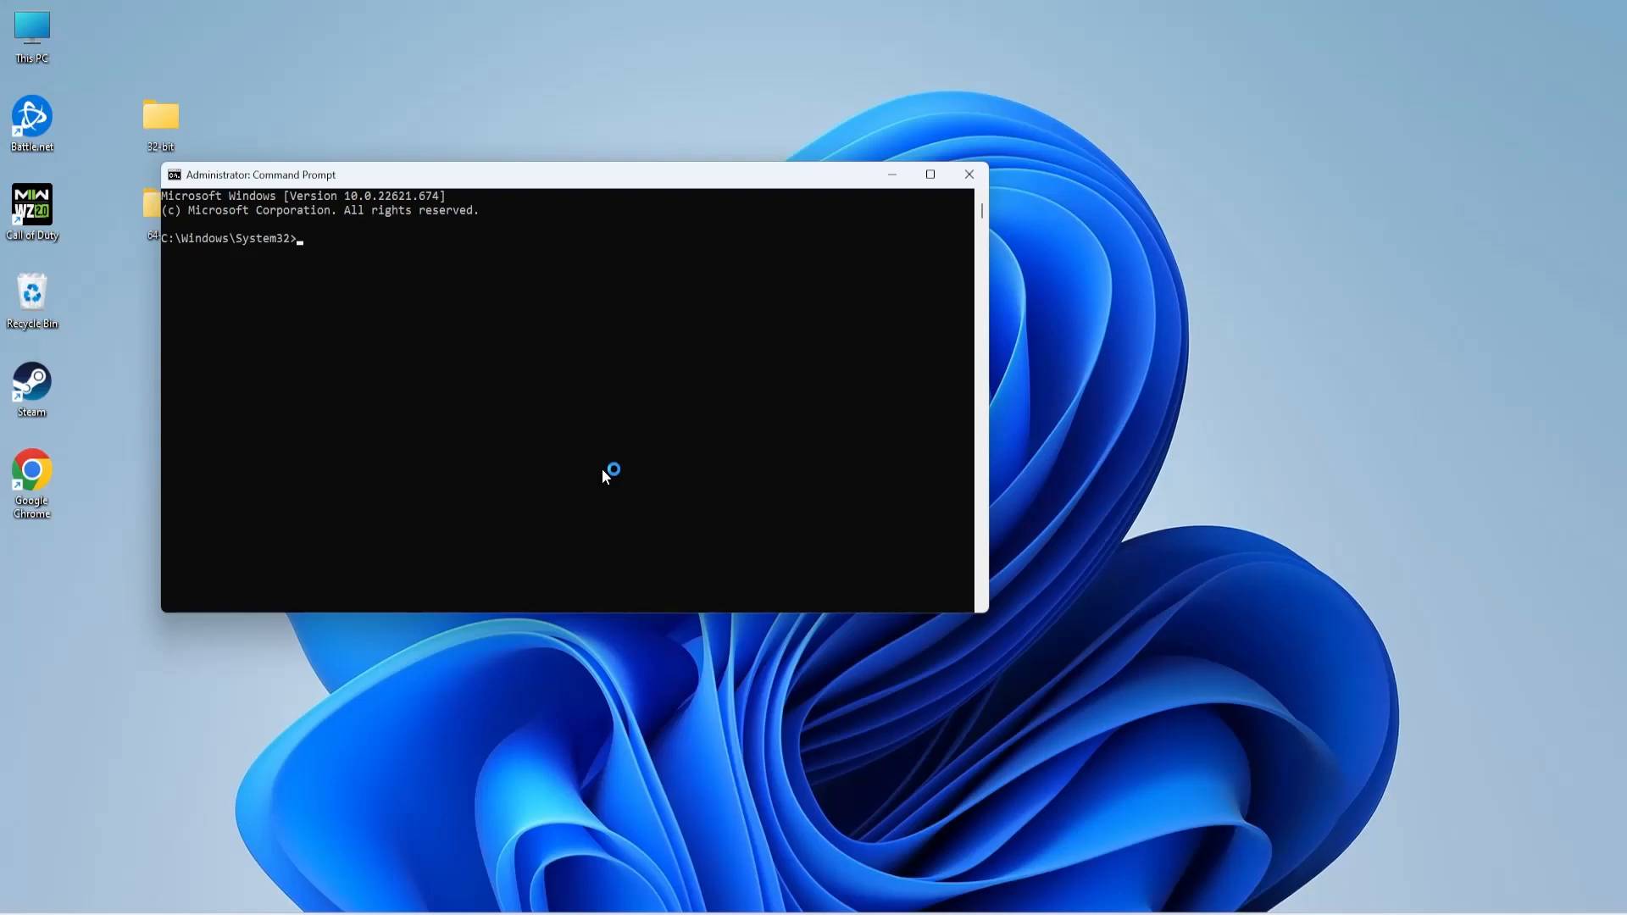
# Run sfc /scannow and the DISM CheckHealth, ScanHealth and RestoreHealth commands, then close the window
pyautogui.write('sfc')
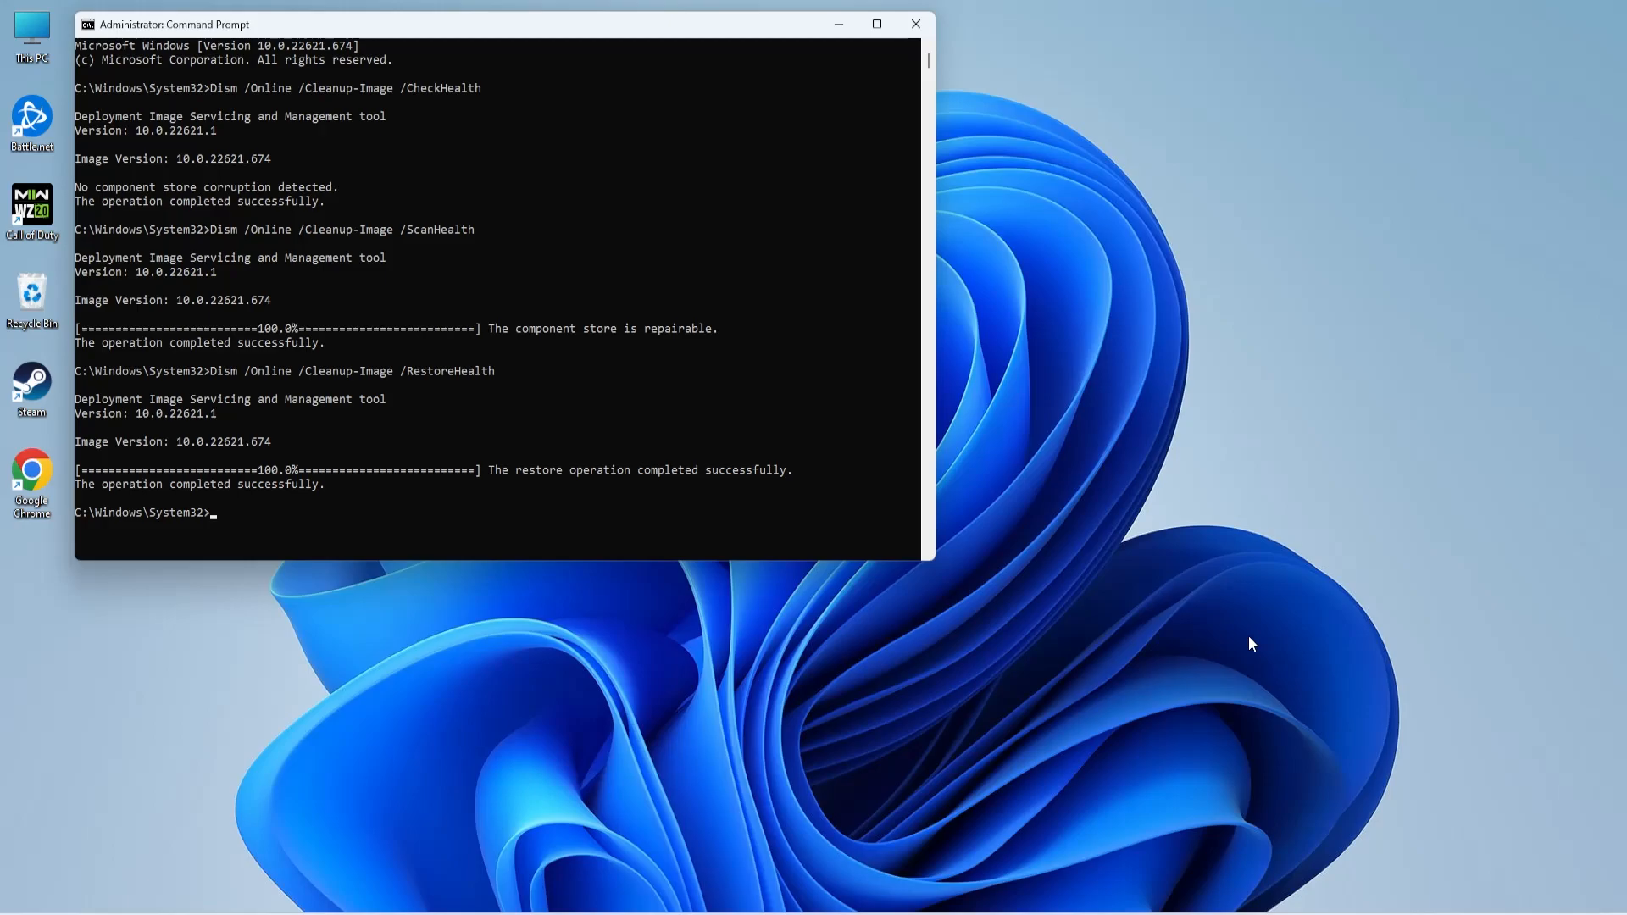
pyautogui.click(914, 22)
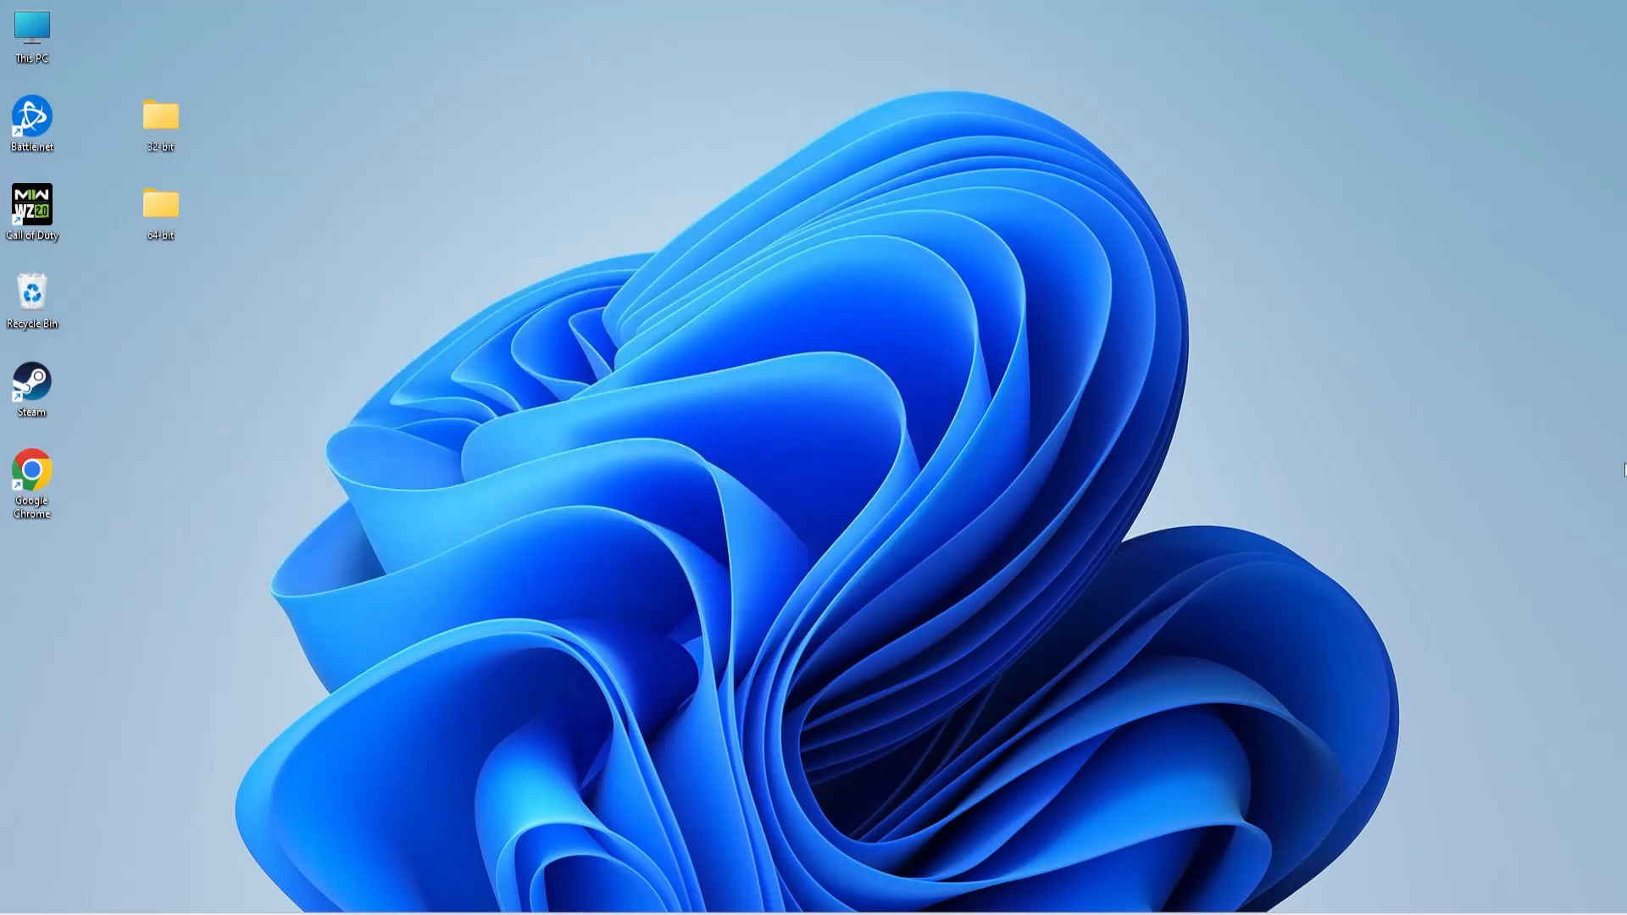